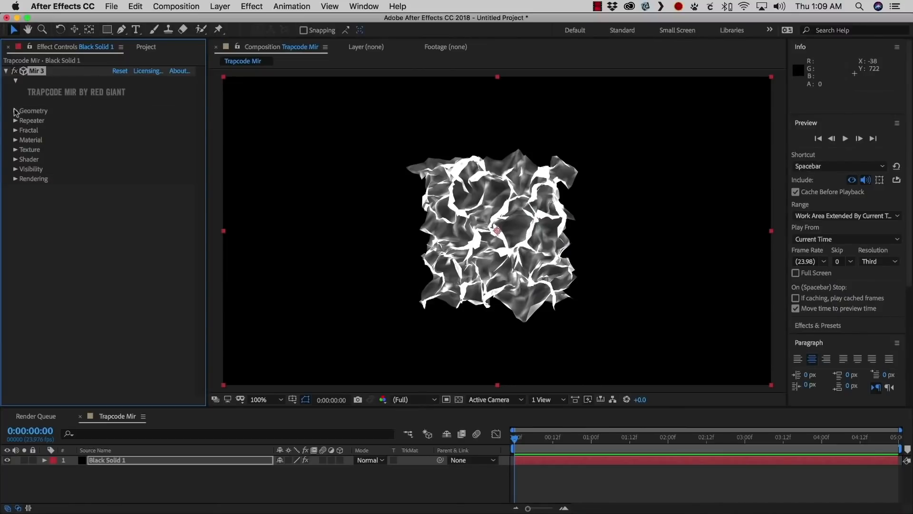
- Change Mir's Base Geometry from the wavy plane to OBJ Model
left_click(15, 111)
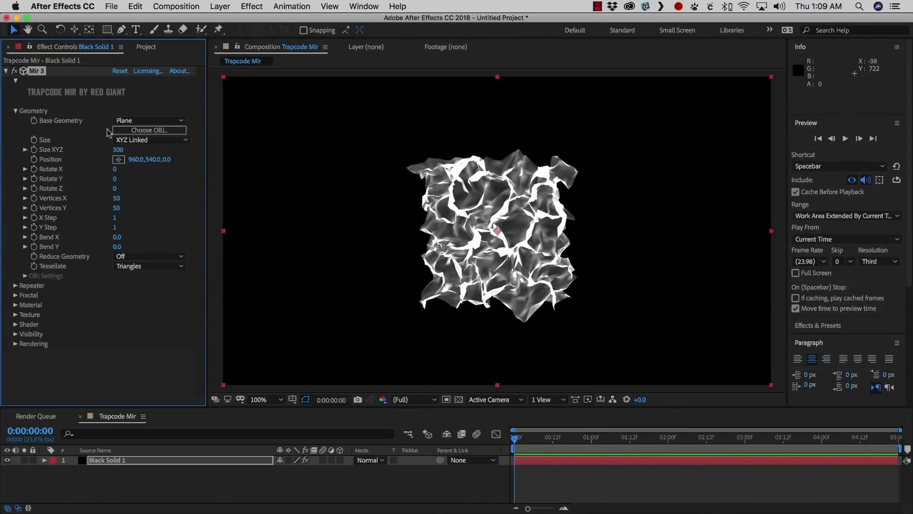
left_click(148, 120)
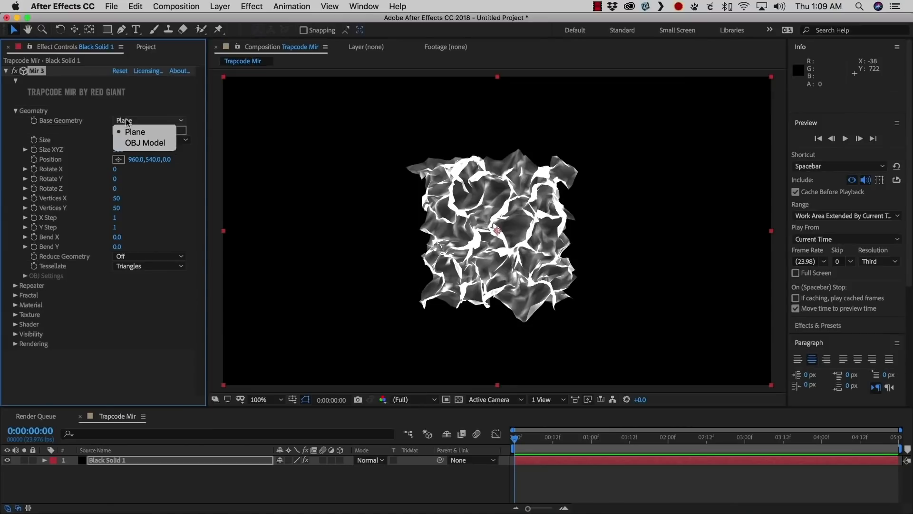
mouse_move(145, 143)
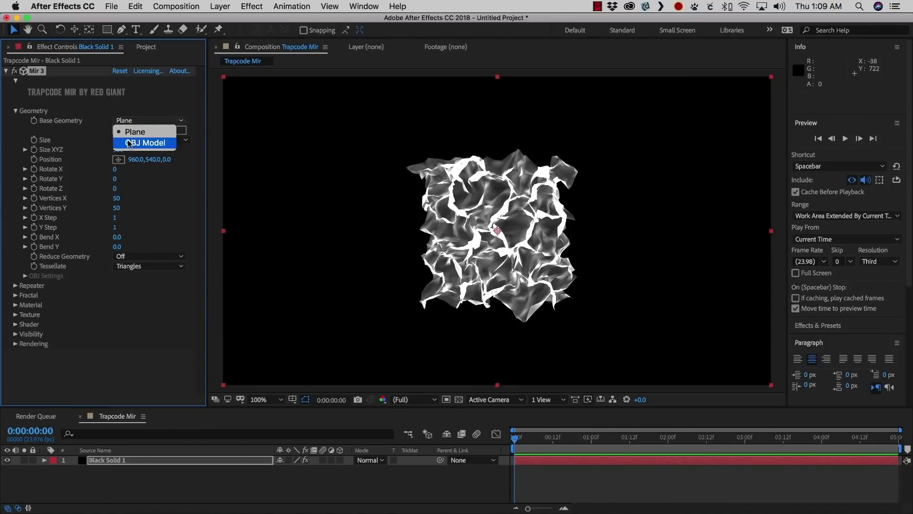
left_click(144, 142)
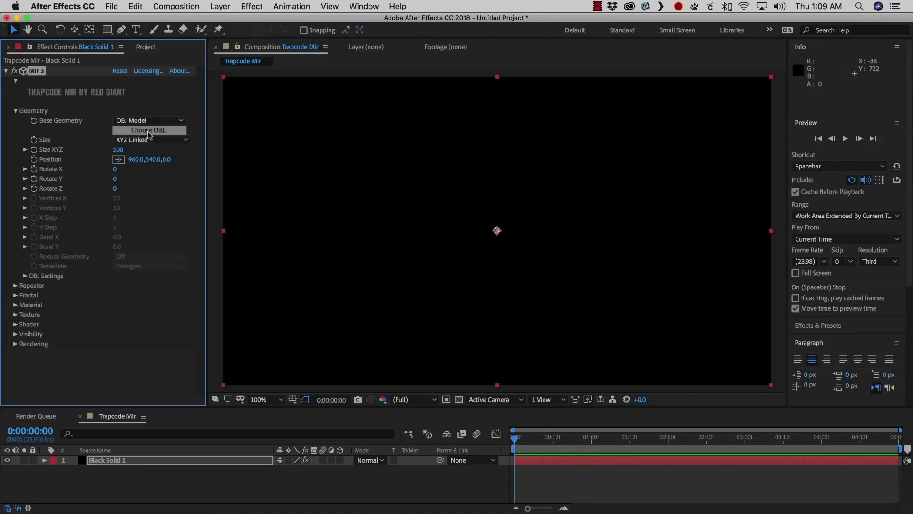
- Load the Heart model from the Objs library as Mir's geometry
left_click(149, 130)
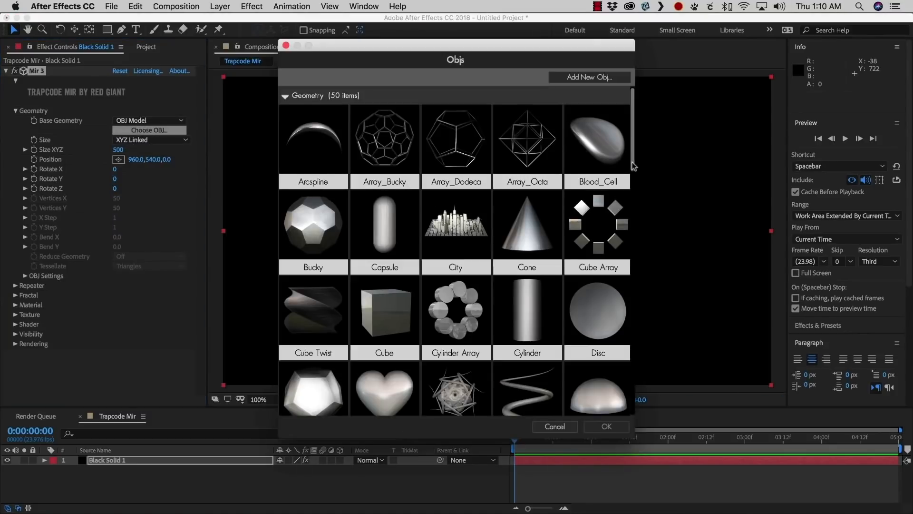
scroll("down", 3)
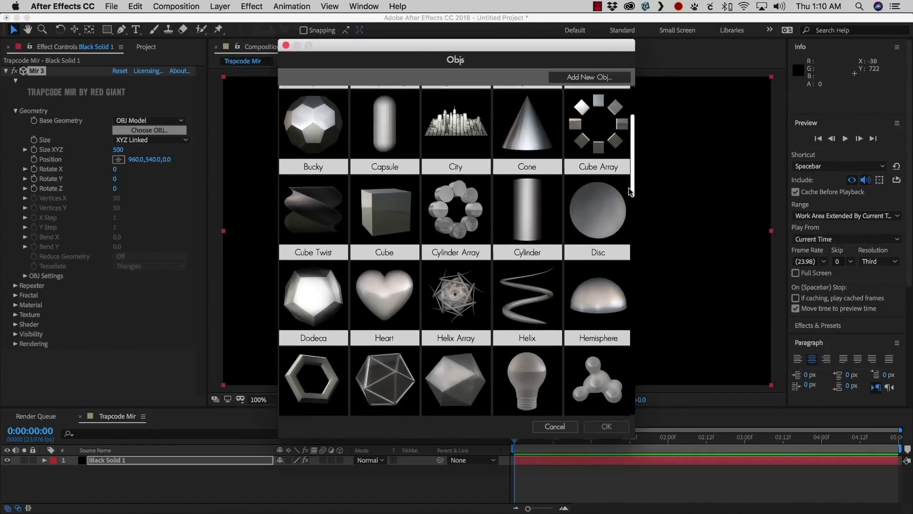
scroll("down", 3)
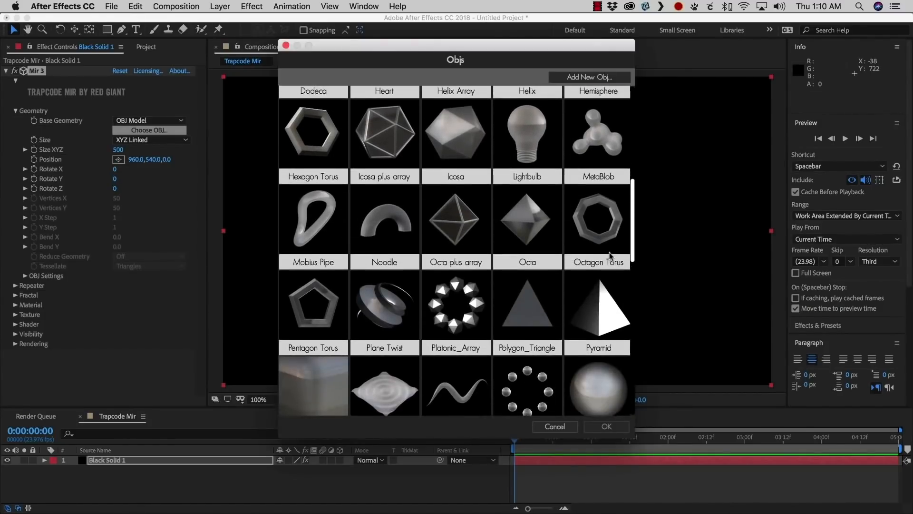
scroll("down", 3)
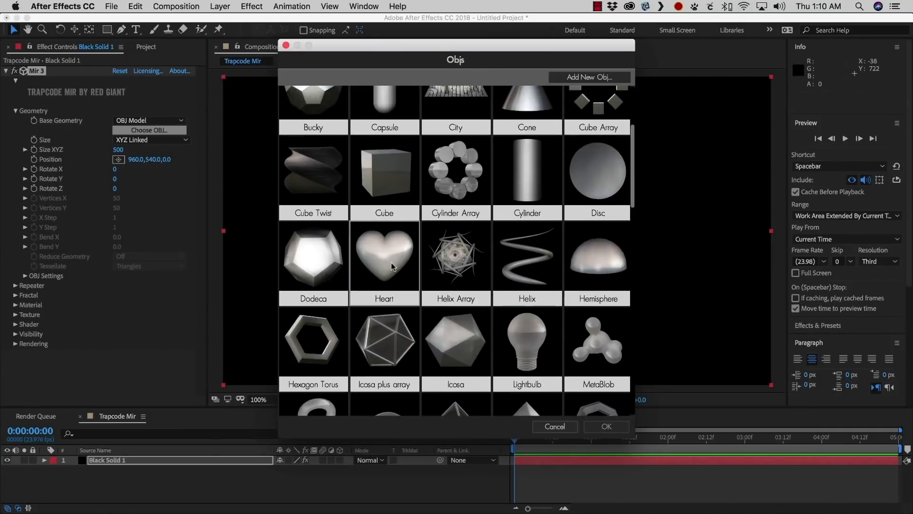
left_click(384, 256)
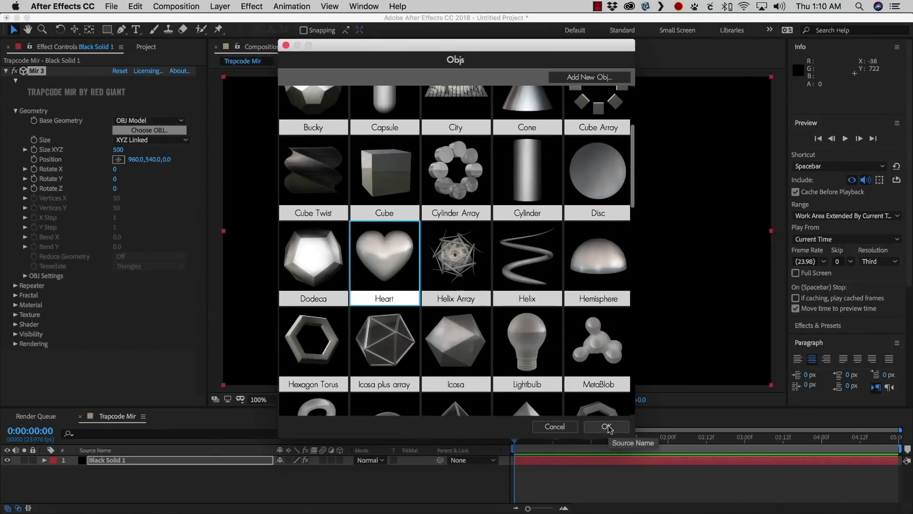
left_click(606, 427)
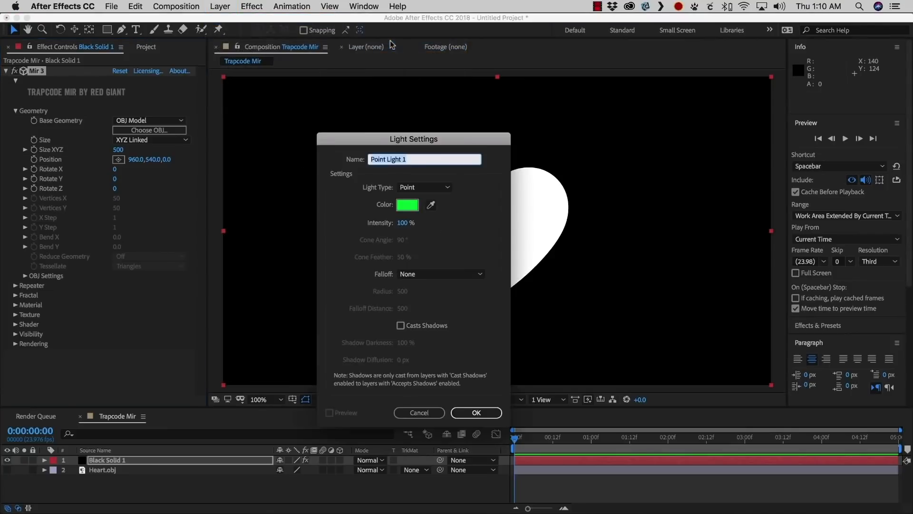
- Add a magenta point light and place it above and right of the heart
left_click(407, 204)
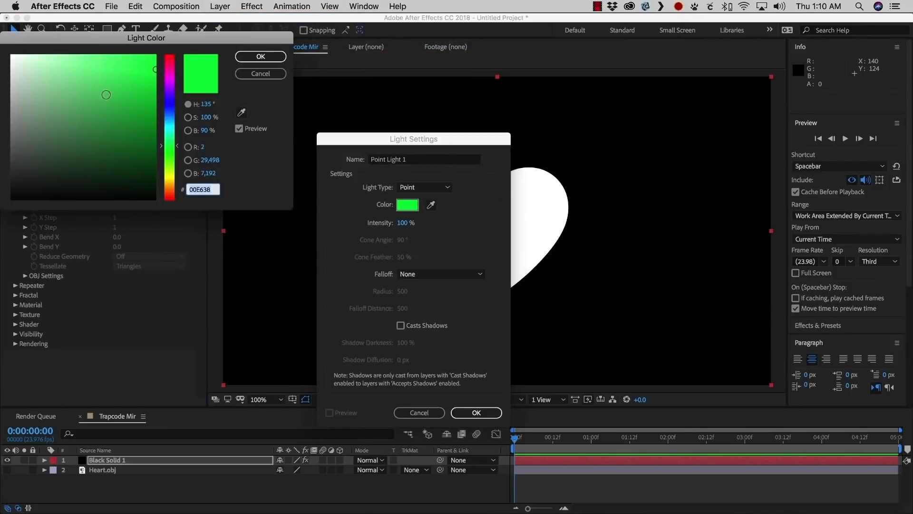
left_click(169, 104)
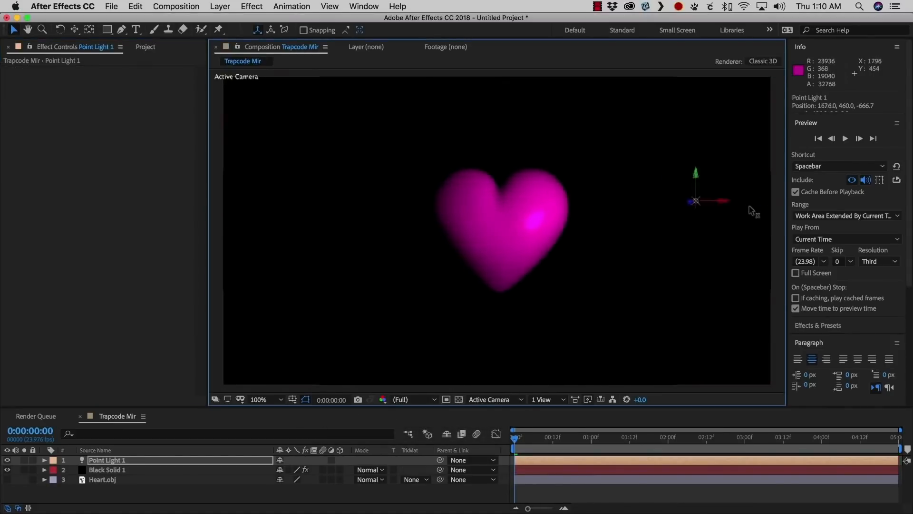
left_click_drag(696, 199, 297, 200)
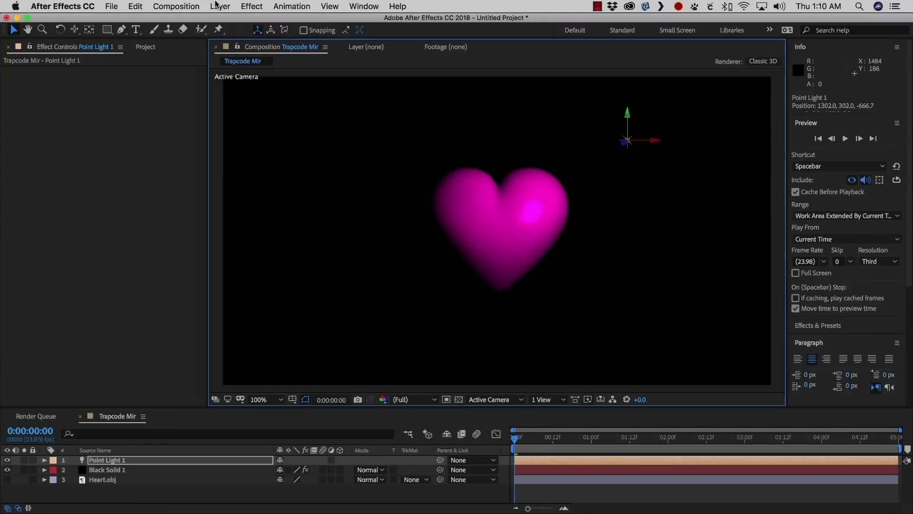
- Create a cyan Point Light 2 at lower left, then select the Mir solid layer
left_click(220, 6)
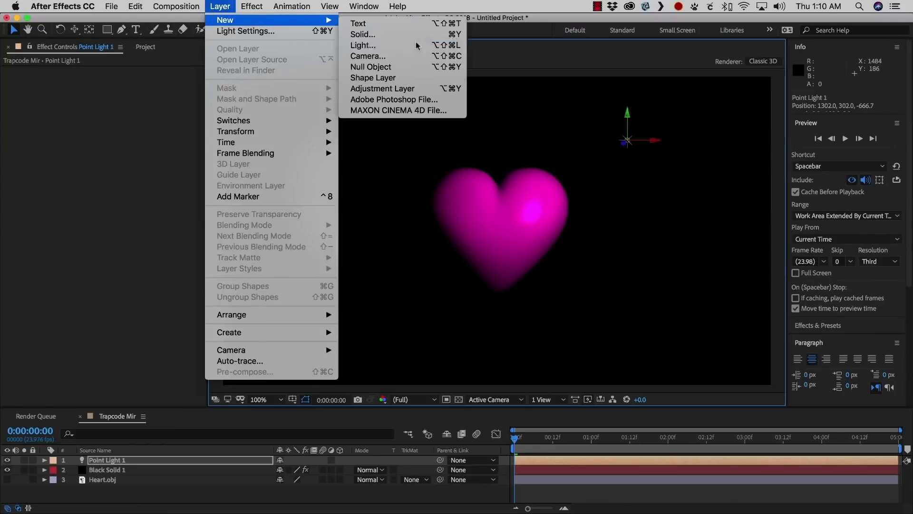
left_click(363, 45)
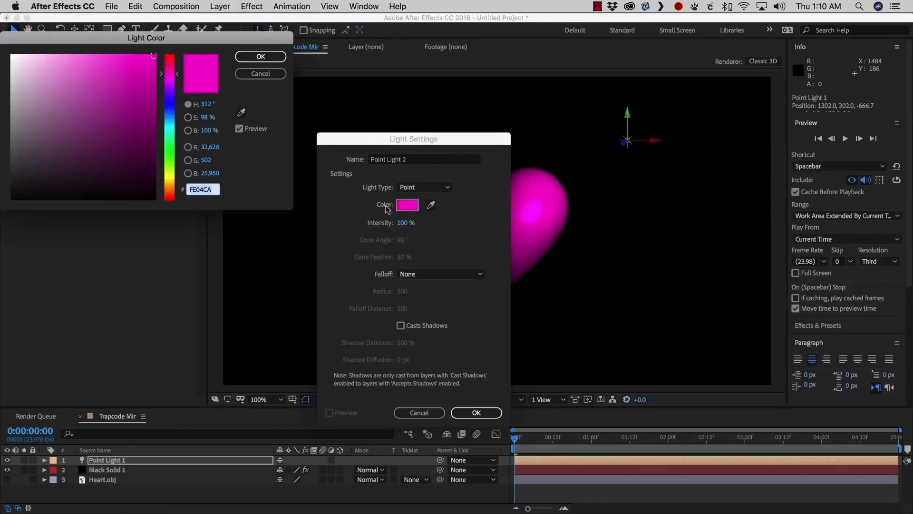
left_click(260, 56)
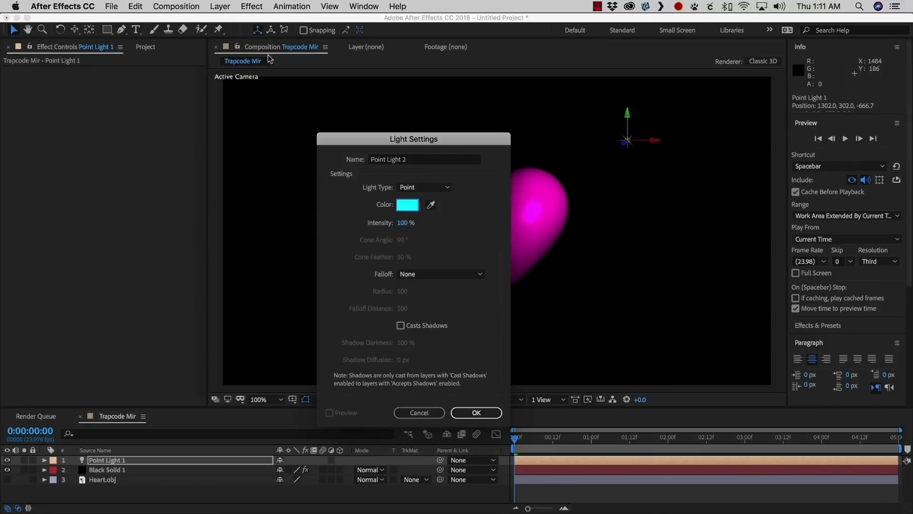
left_click(475, 412)
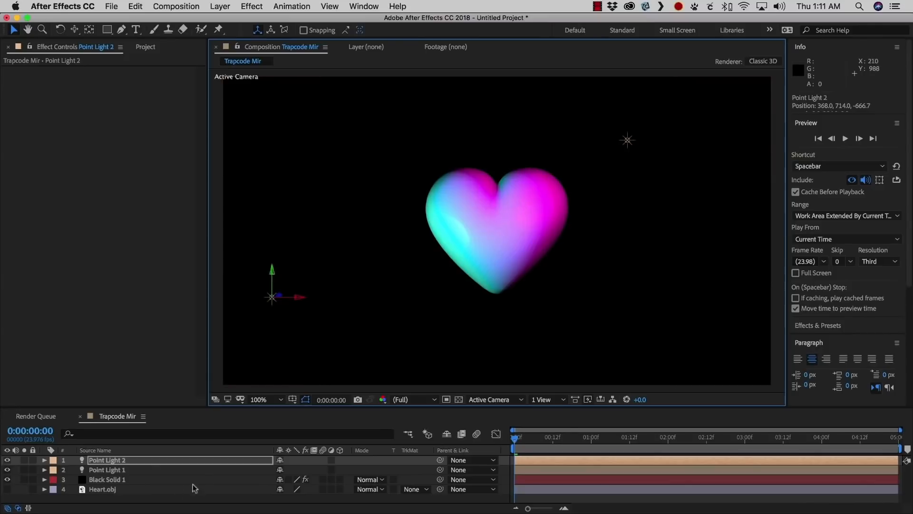
left_click(107, 479)
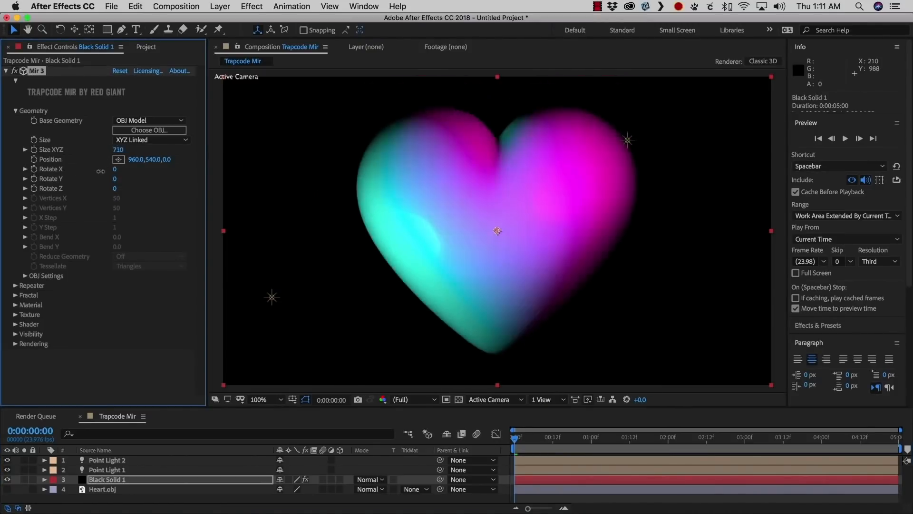
- Set the heart's Size to XYZ Individual, enter 920, and adjust its rotation
left_click(151, 139)
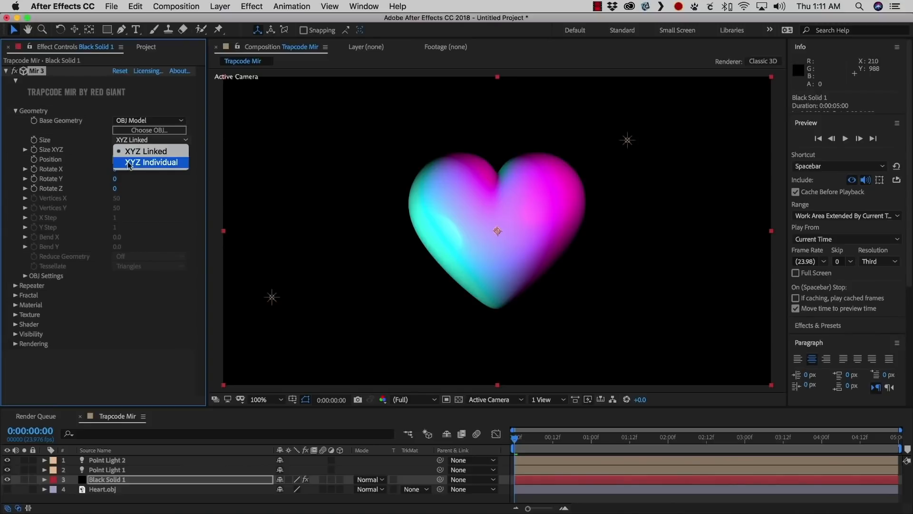
left_click(151, 161)
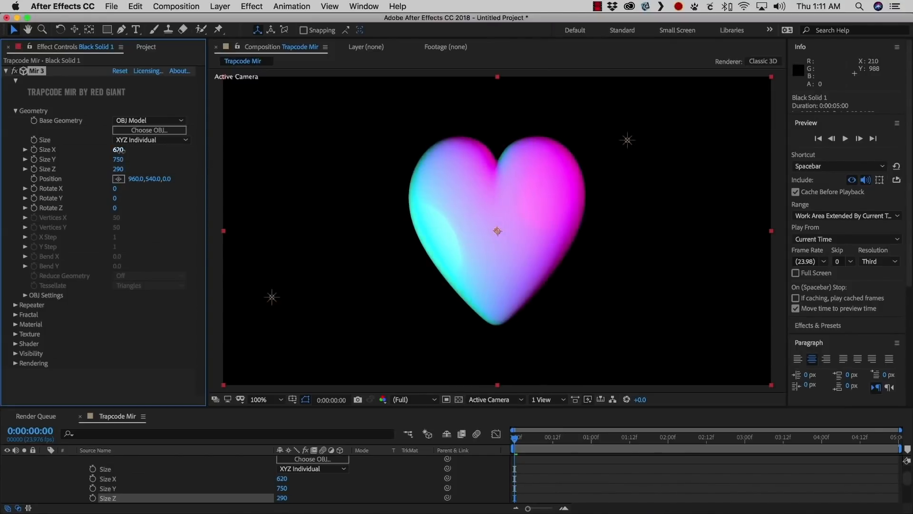
type("920")
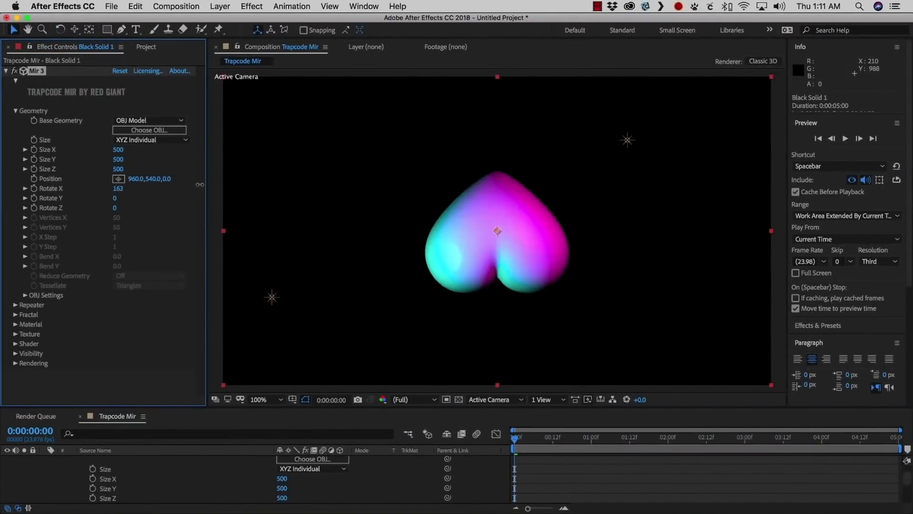
left_click_drag(120, 189, 119, 188)
type("time*60")
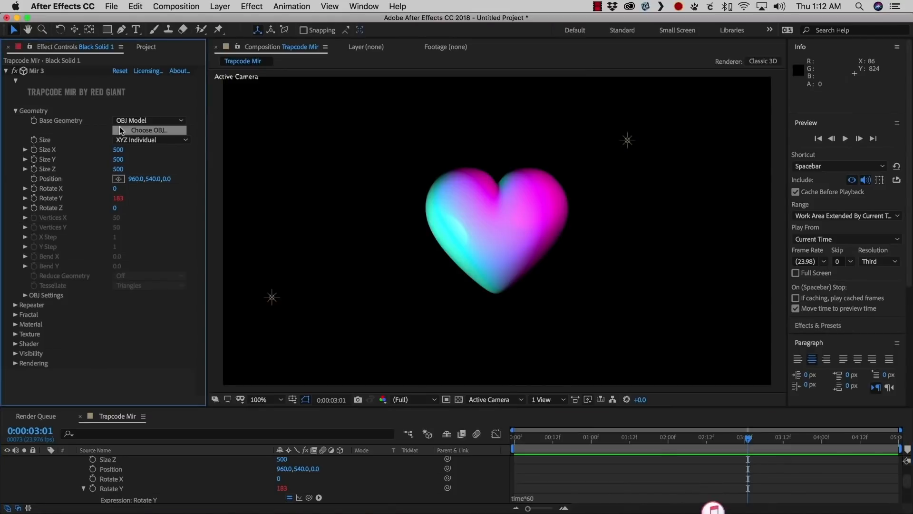
- Add Banana.obj to the custom OBJ library and use Banana as Mir's geometry
left_click(149, 130)
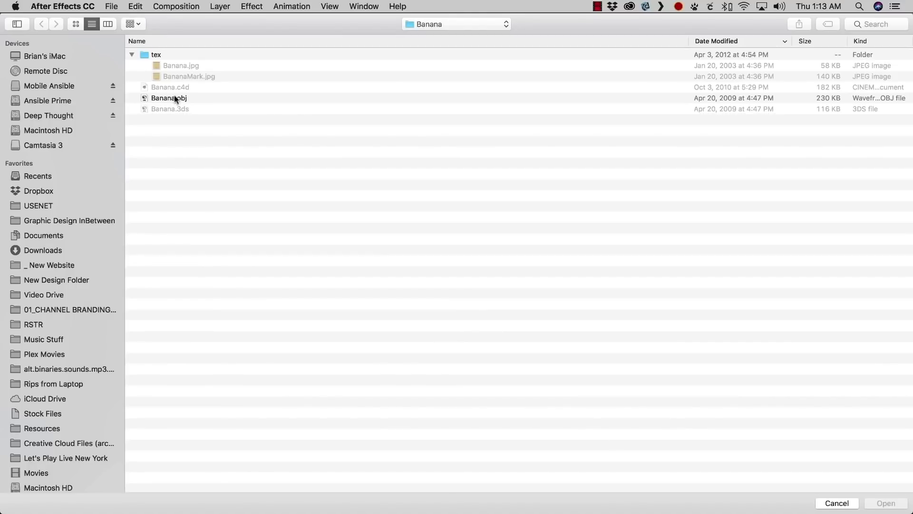
left_click(168, 98)
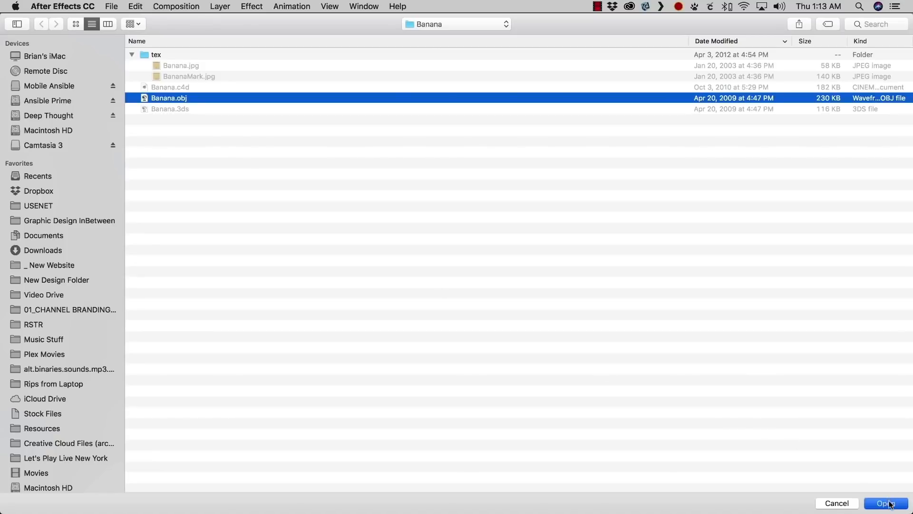
left_click(887, 503)
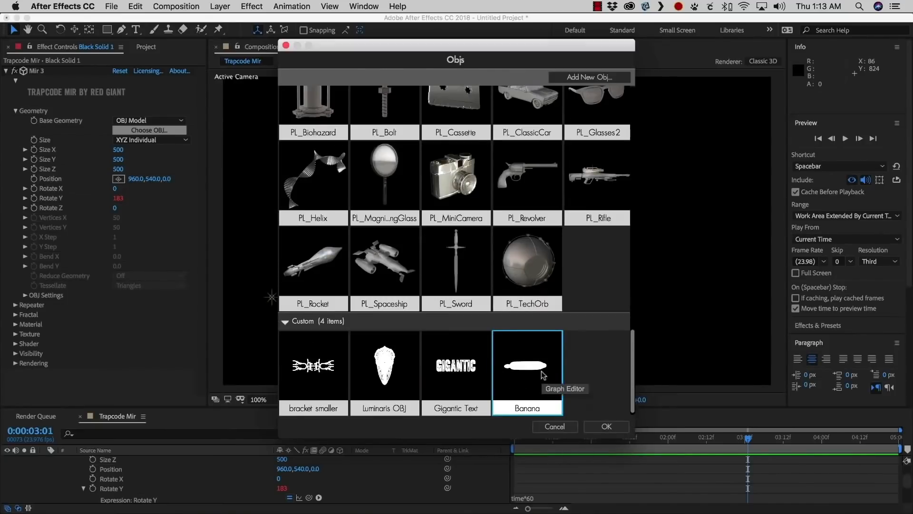
mouse_move(530, 382)
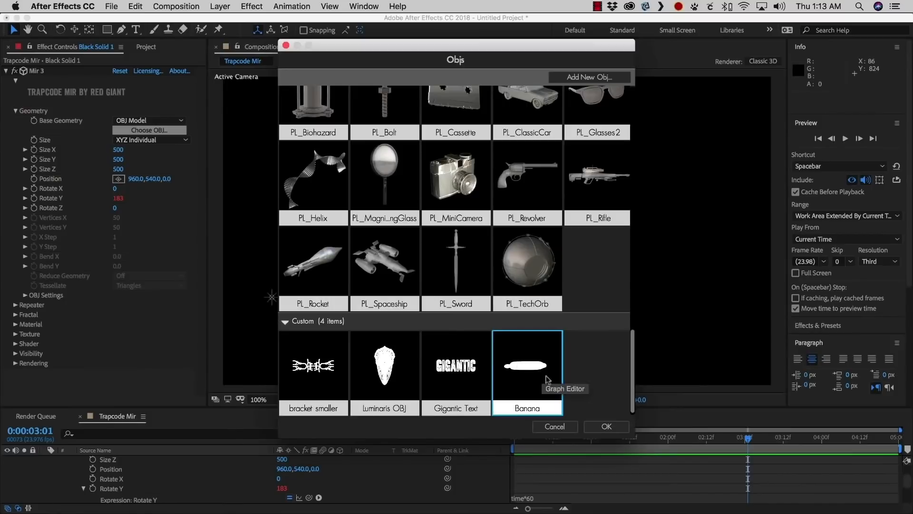
left_click(605, 426)
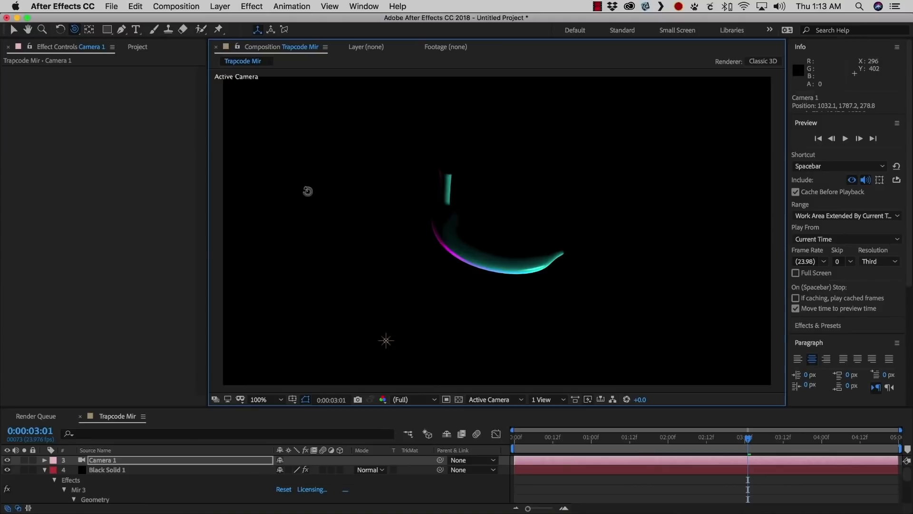
- Import Banana.obj from the Banana folder into the project
left_click(138, 47)
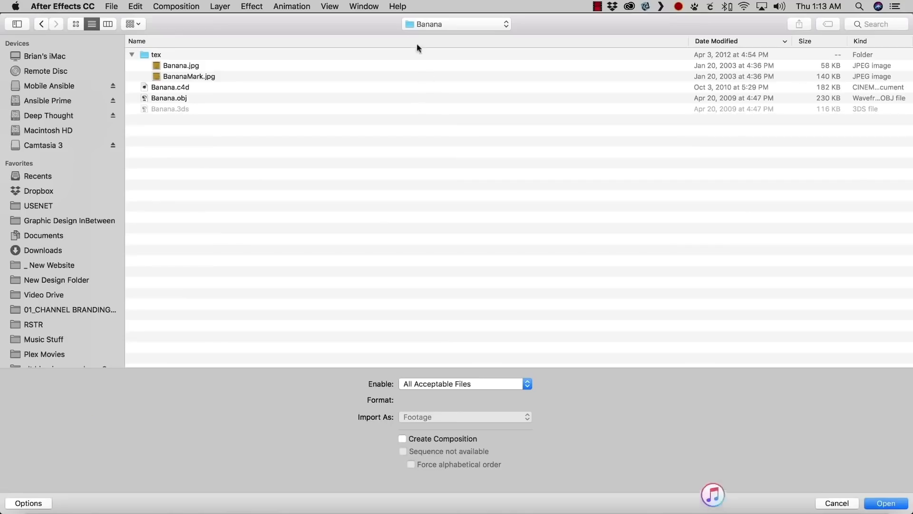
left_click(169, 98)
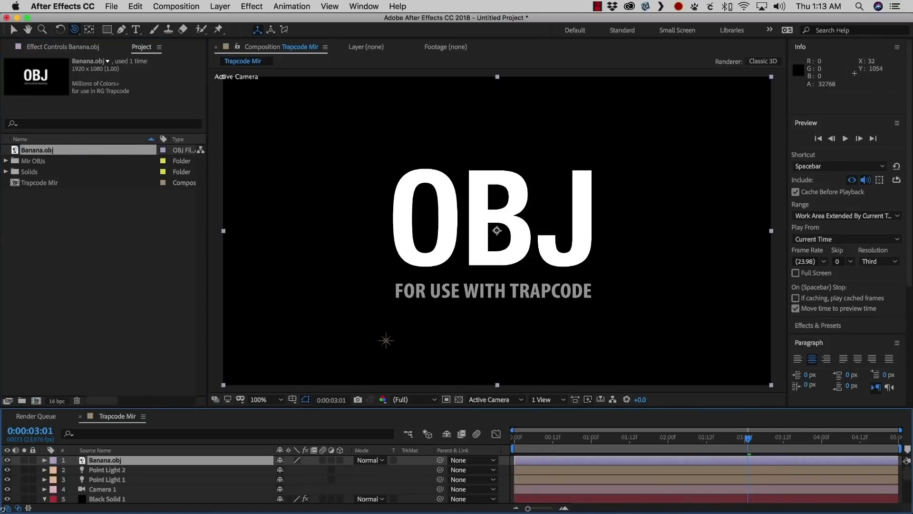
- Set Mir's OBJ Settings 3D Model to the Banana.obj layer and toggle Invert Z on and off
left_click(104, 460)
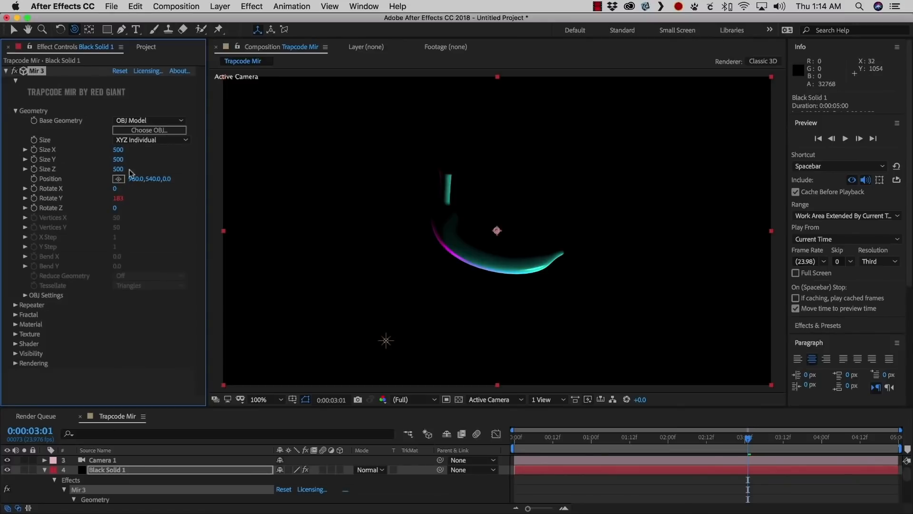
left_click(25, 295)
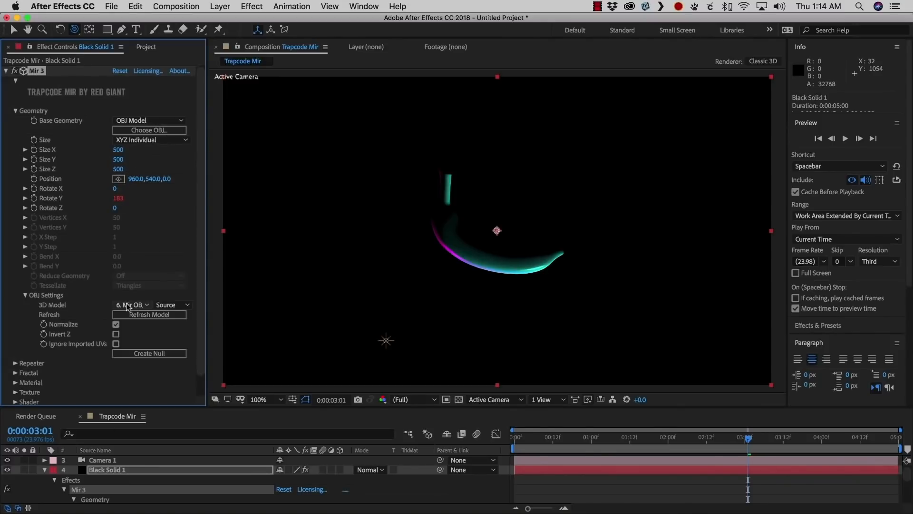
left_click(132, 304)
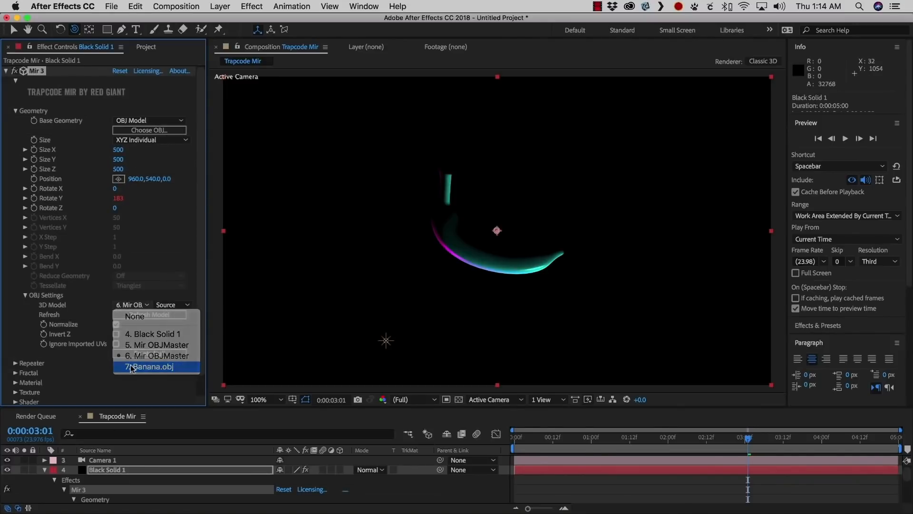
left_click(150, 366)
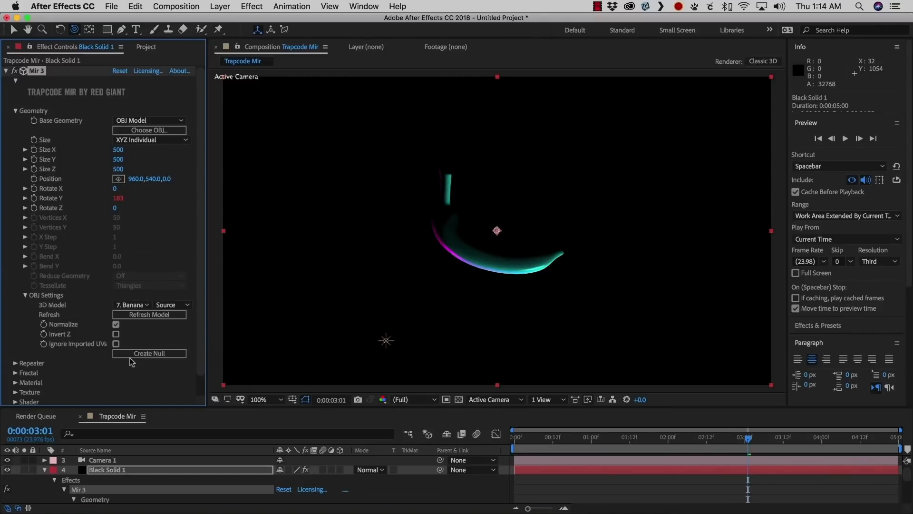
mouse_move(129, 340)
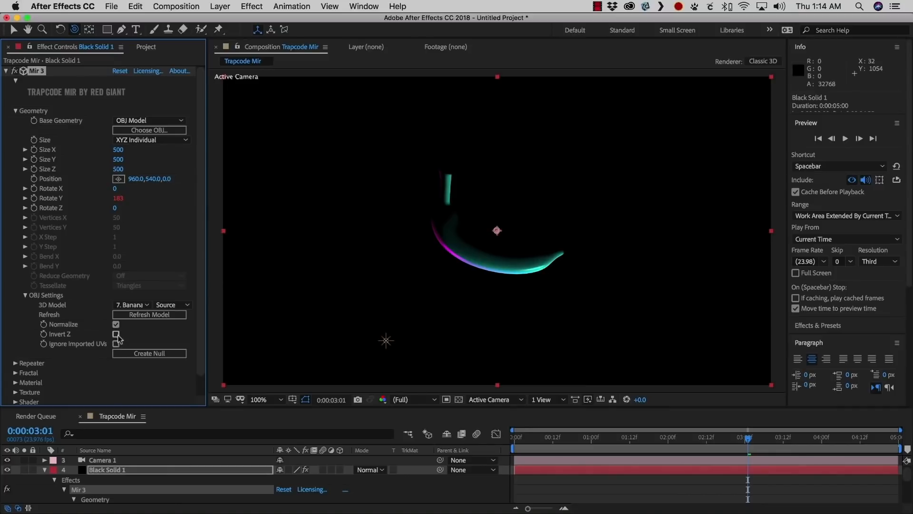
left_click(116, 334)
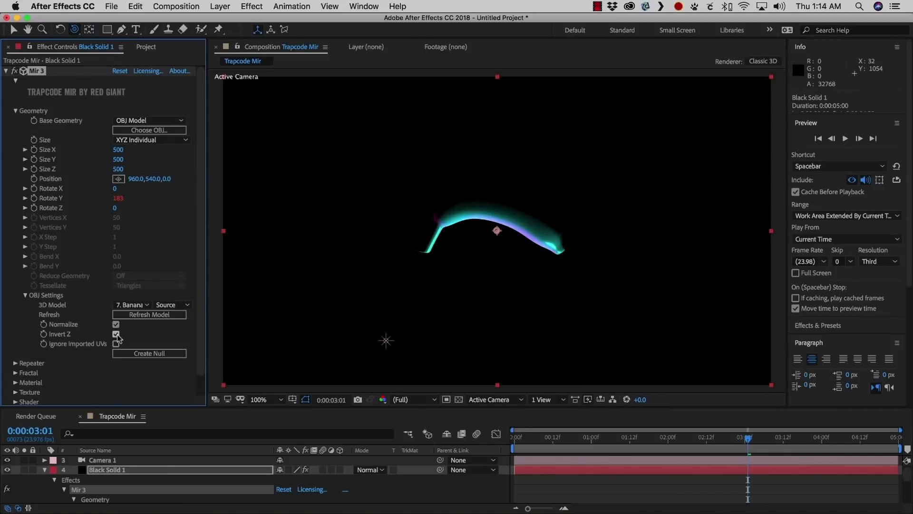
left_click(116, 334)
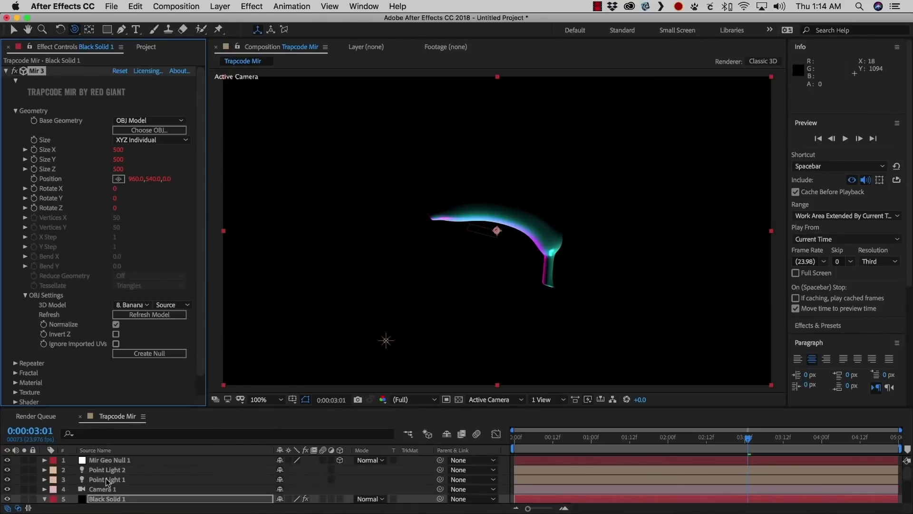
- Rotate the Mir Geo Null to tilt the banana into a crescent
left_click(110, 460)
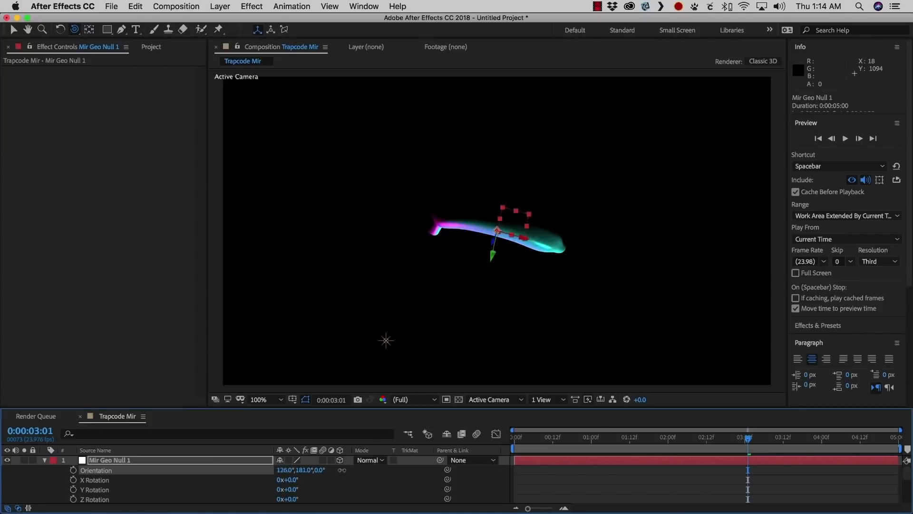
left_click_drag(498, 233, 496, 245)
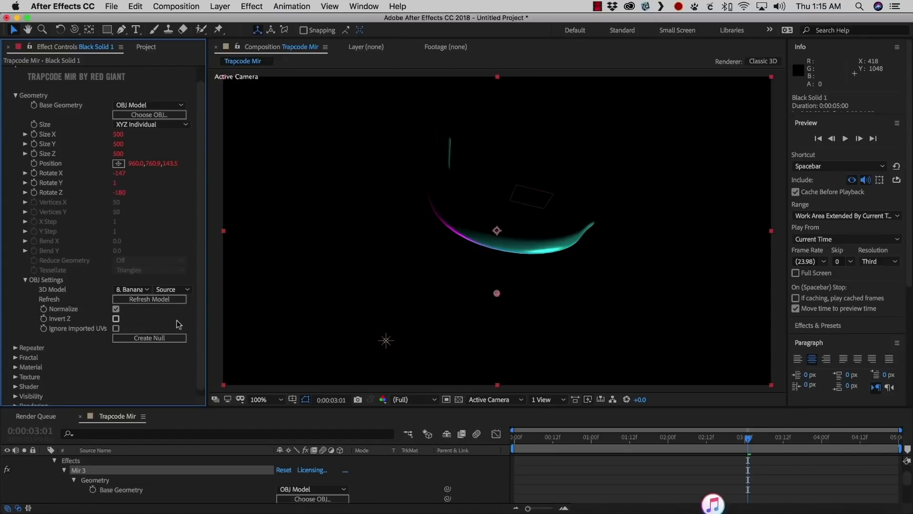
mouse_move(143, 316)
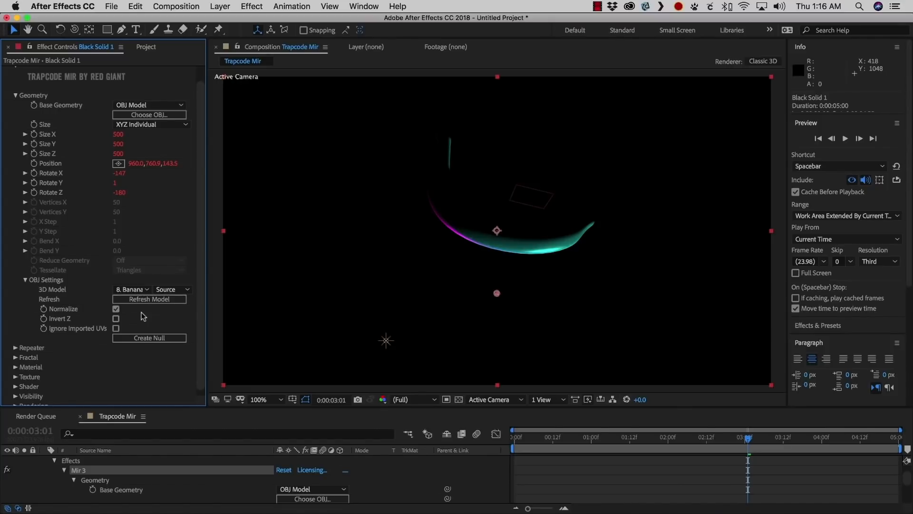
- Import the BananaMark.jpg texture from the tex folder
left_click(146, 47)
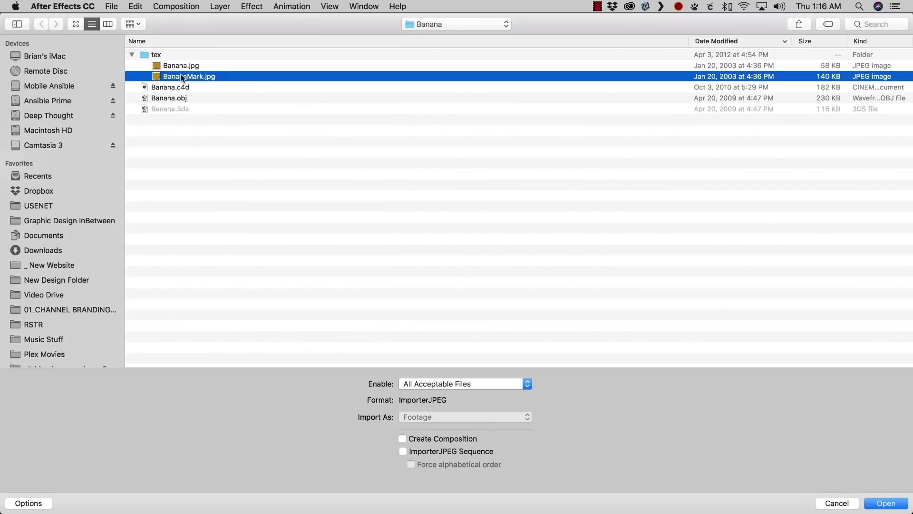
left_click(885, 503)
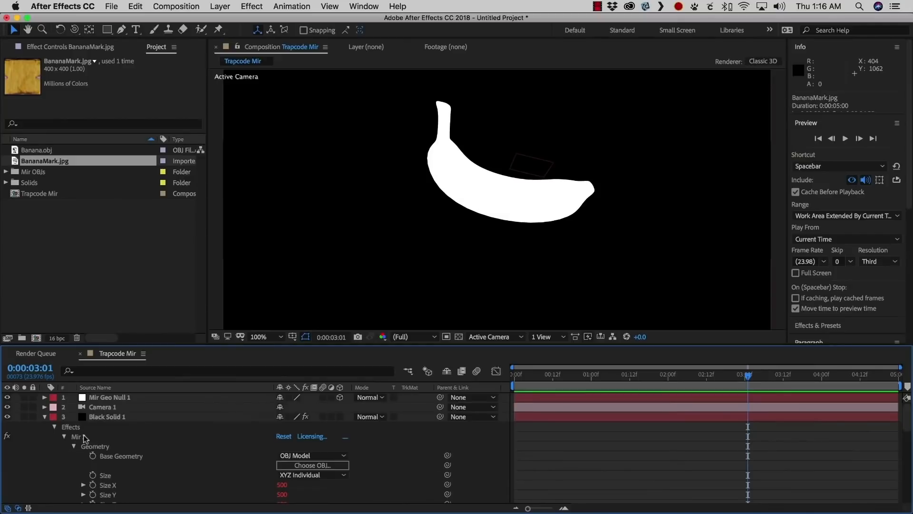
- In Mir 3, collapse Geometry, expand Texture, and list texture layers including BananaMark.jpg
left_click(107, 416)
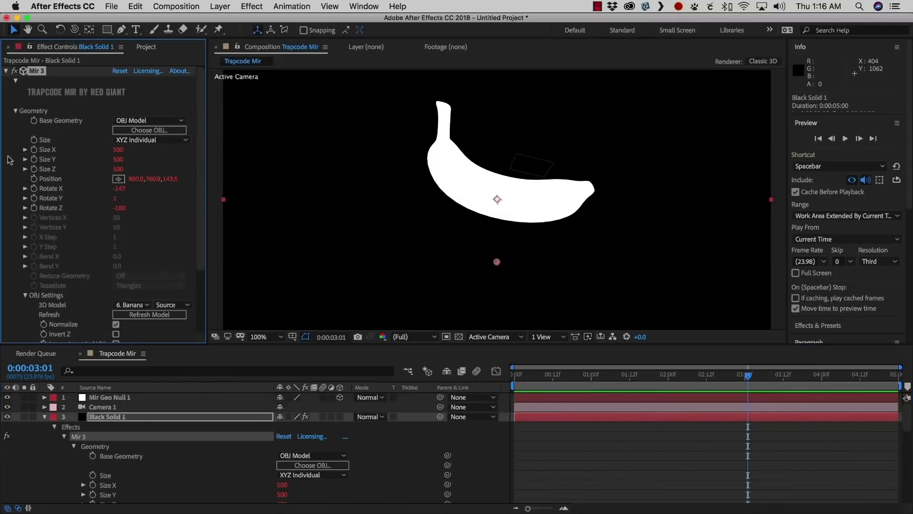
left_click(16, 110)
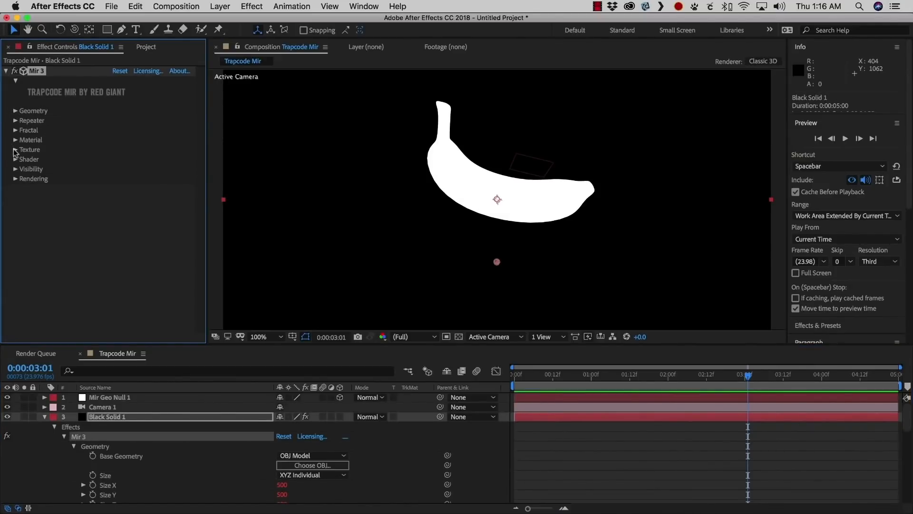
left_click(16, 150)
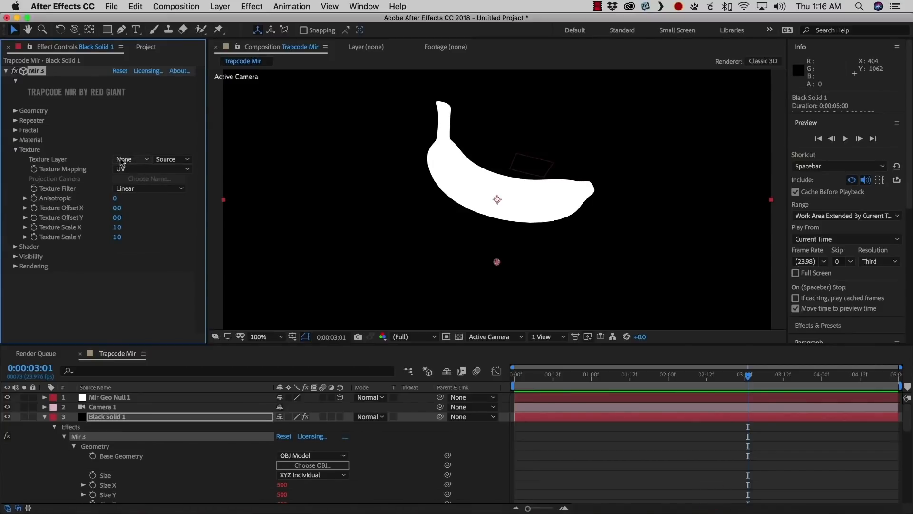
left_click(126, 159)
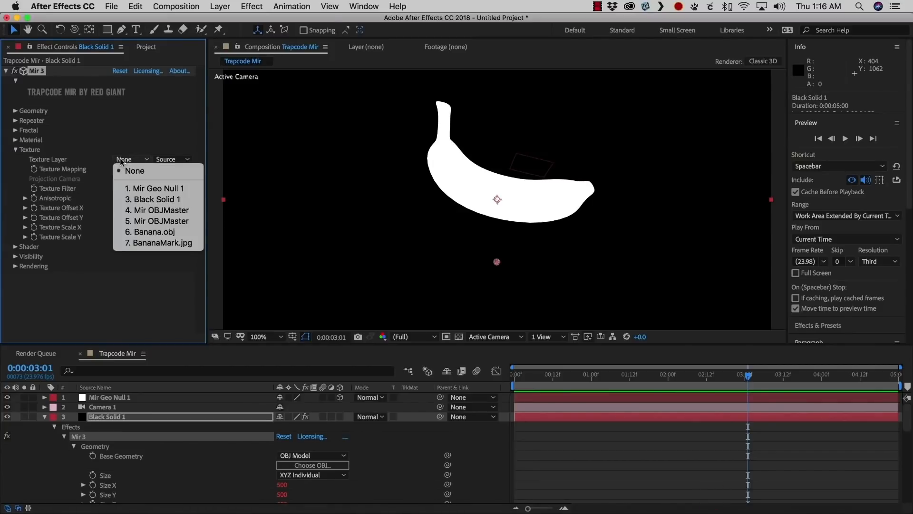
mouse_move(52, 161)
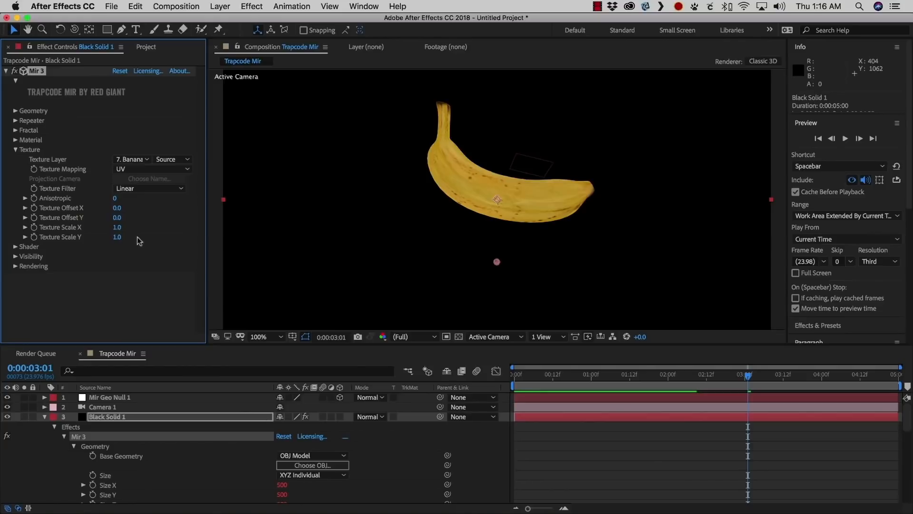
mouse_move(405, 238)
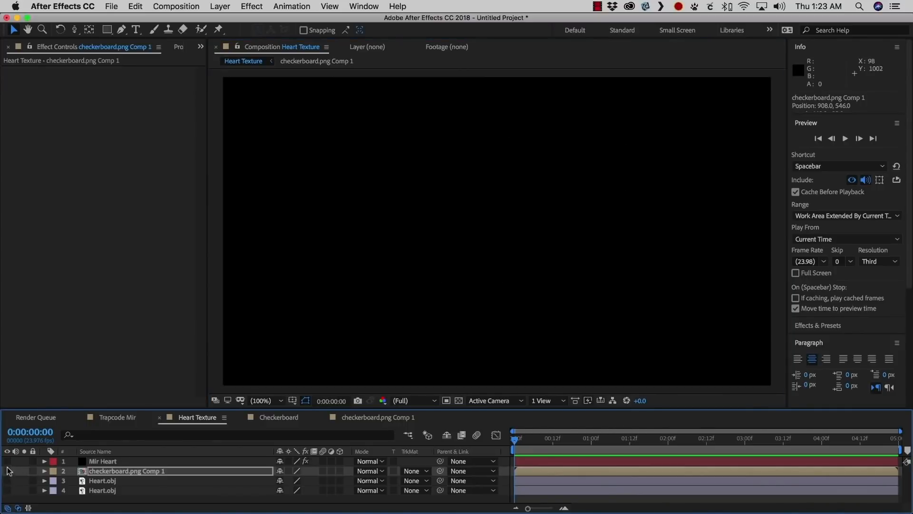
- Texture the Mir Heart with checkerboard.png Comp 1, orbit the camera, and reselect the heart layer
left_click(102, 461)
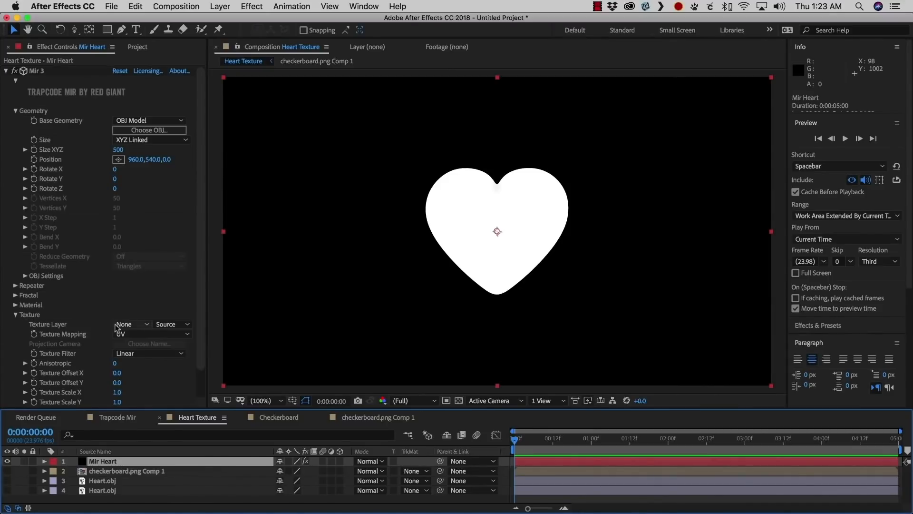
left_click(131, 324)
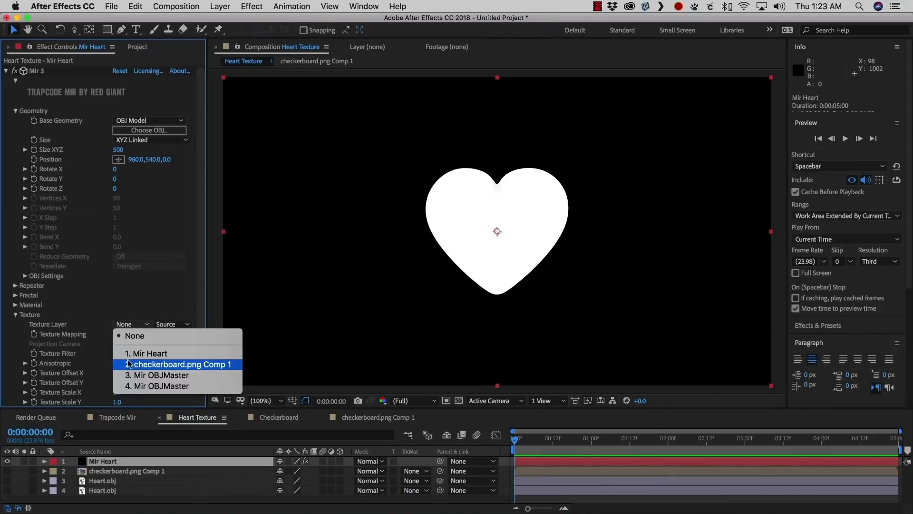
left_click(177, 364)
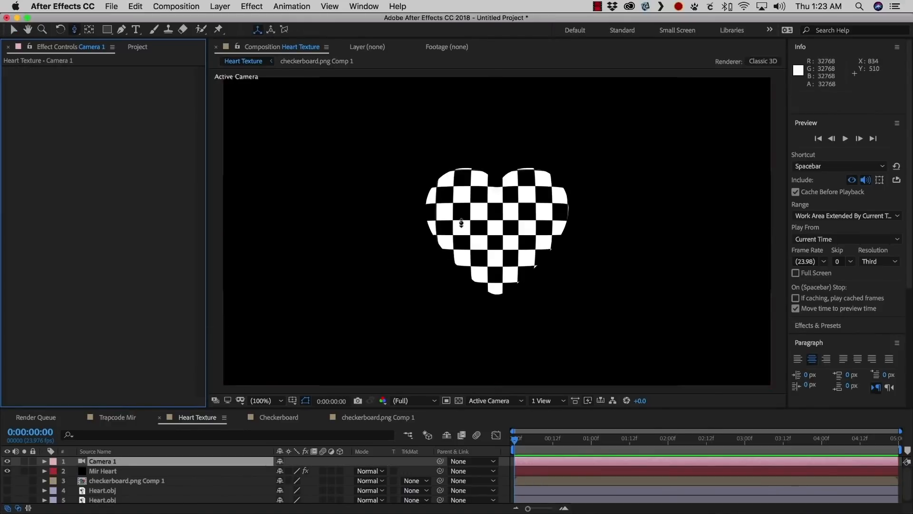
left_click_drag(459, 223, 559, 233)
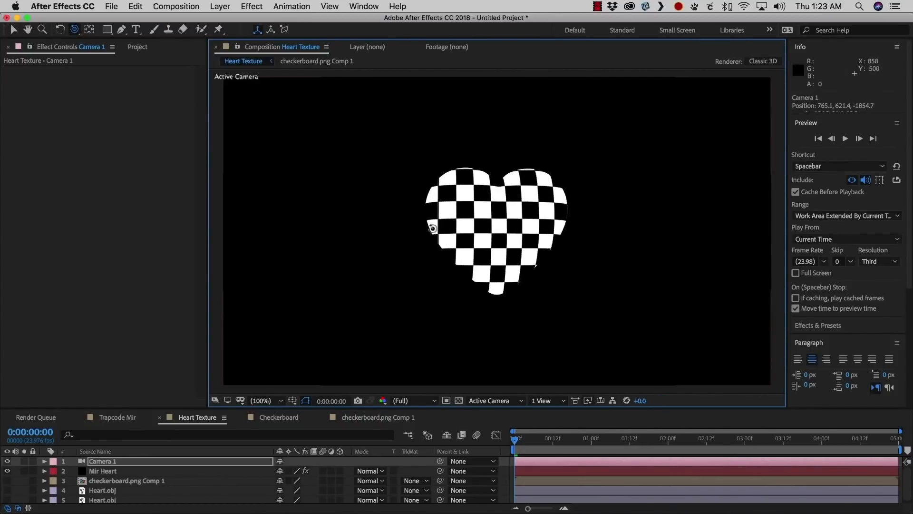
left_click(103, 471)
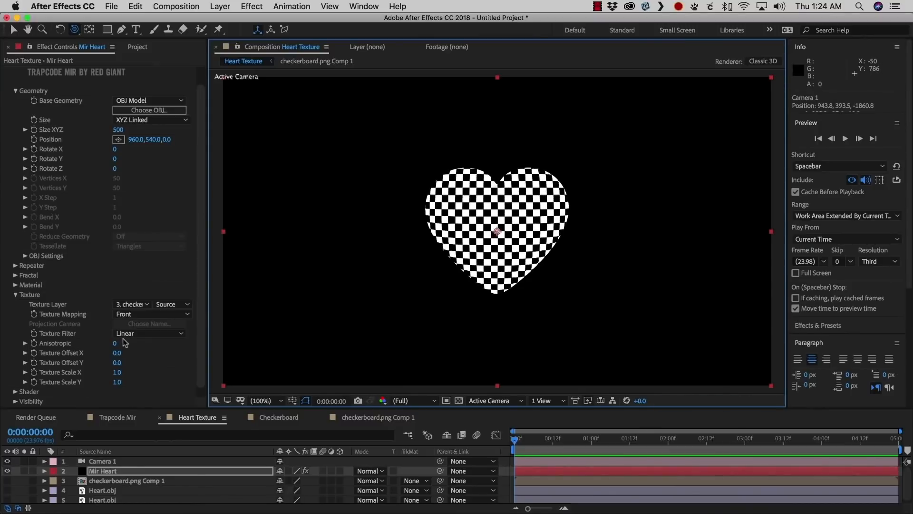
- Try side, Sphere and Cylinder texture mappings on the heart, orbiting to compare
left_click(151, 314)
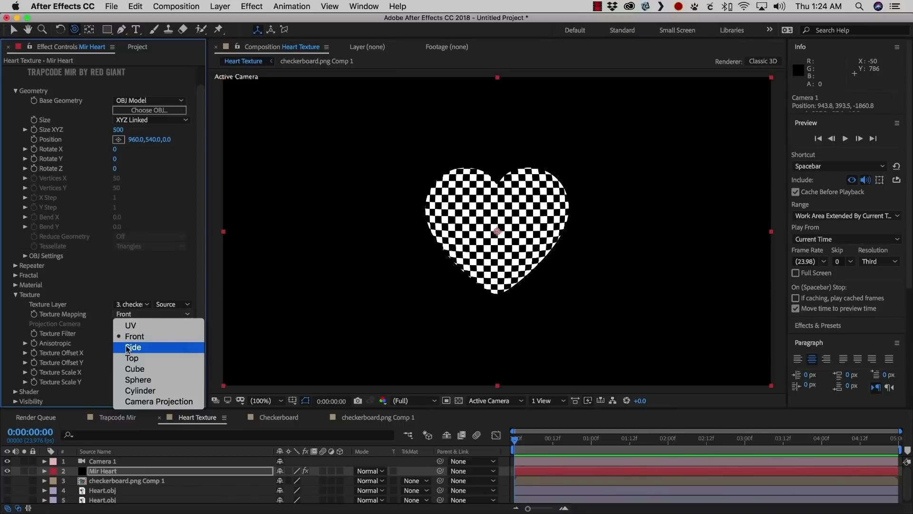
left_click(134, 346)
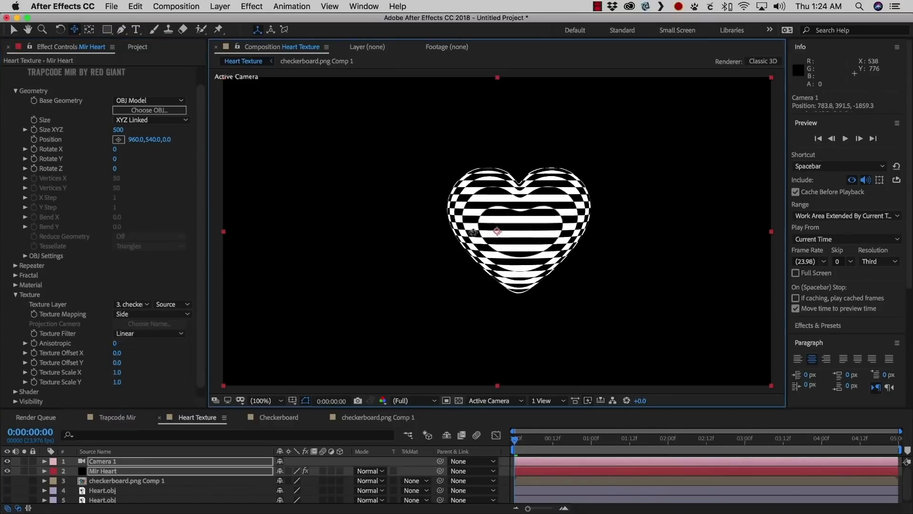
left_click_drag(497, 230, 413, 229)
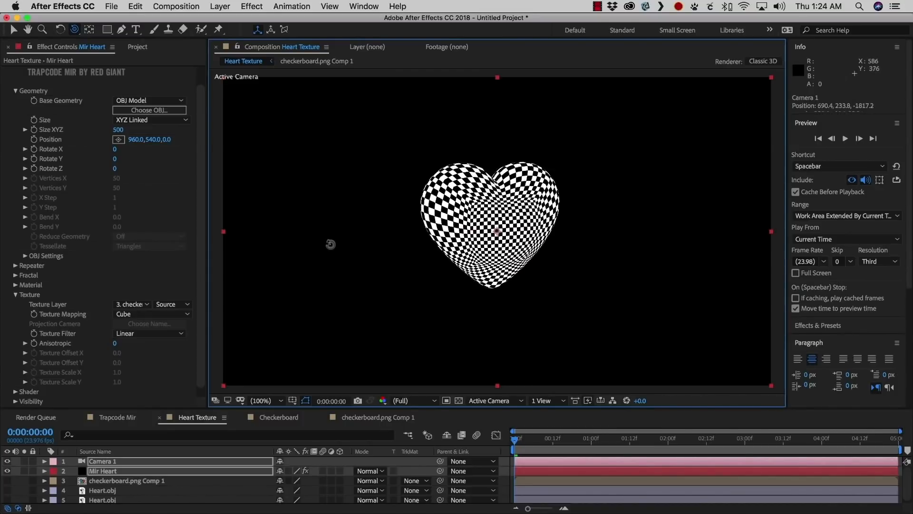
left_click(154, 314)
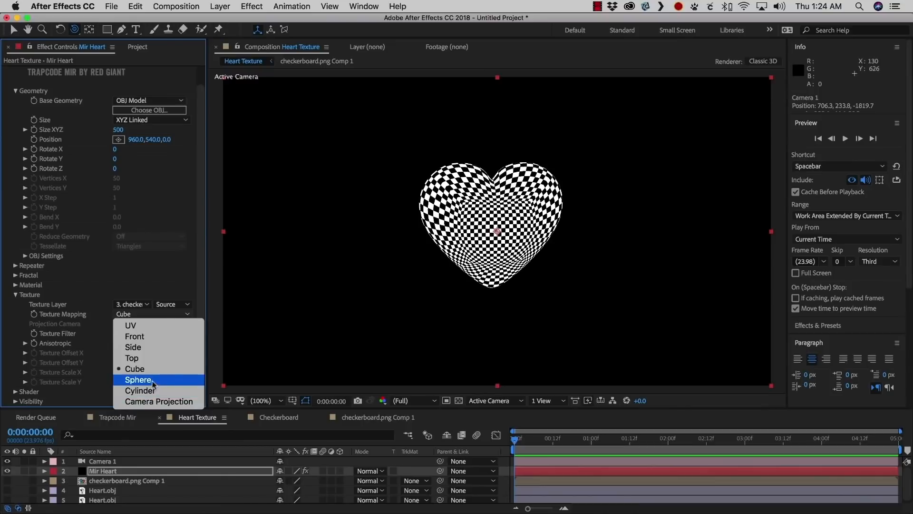
left_click(140, 379)
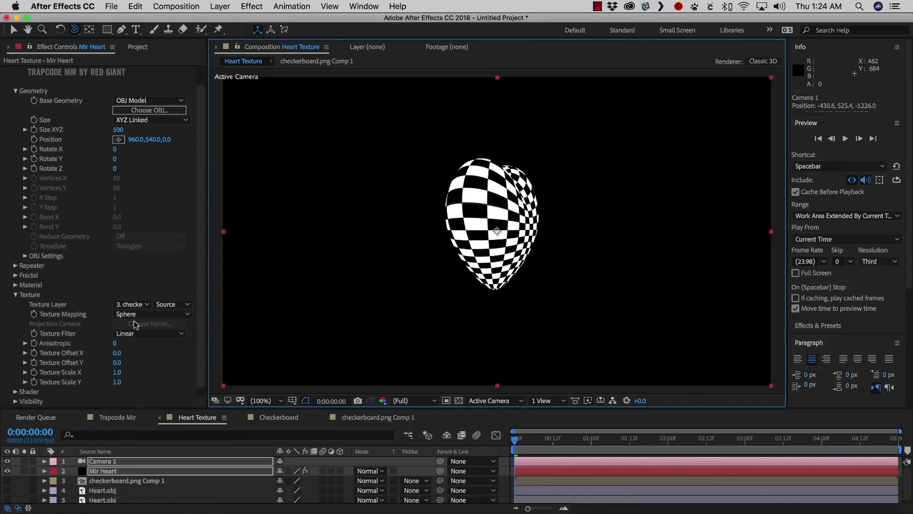
left_click(151, 314)
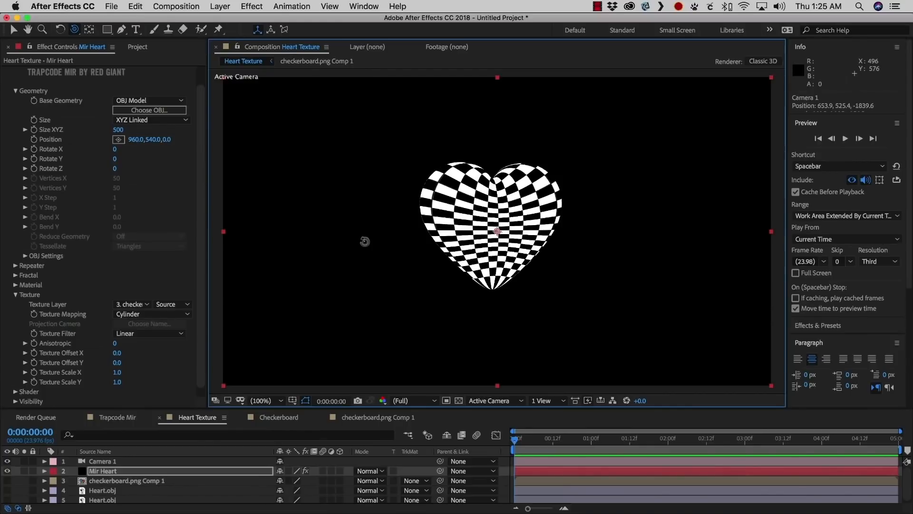
mouse_move(163, 314)
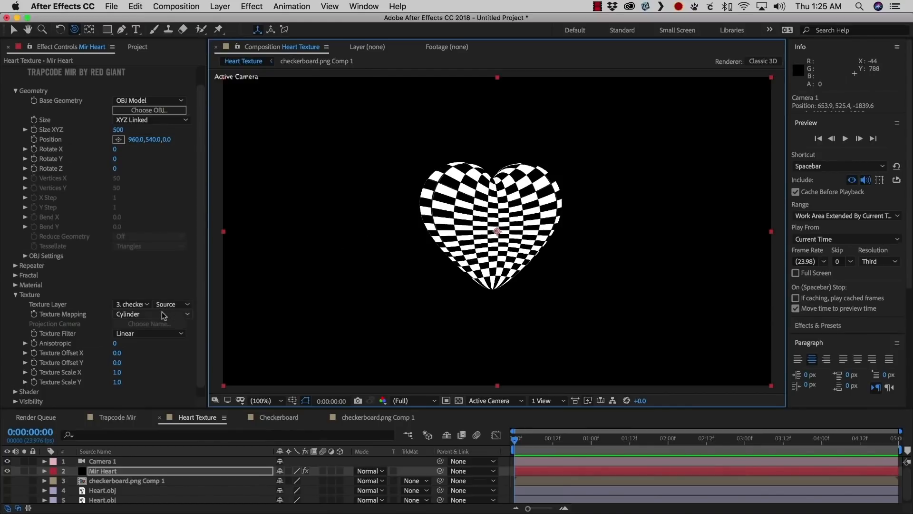
- Switch the heart to UV mapping and set Texture Scale X and Y to 2.0
left_click(151, 313)
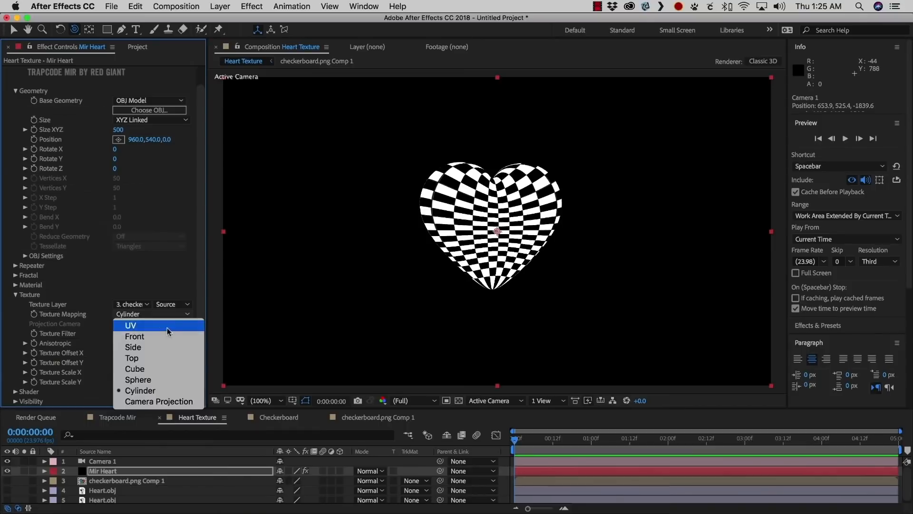
left_click(130, 324)
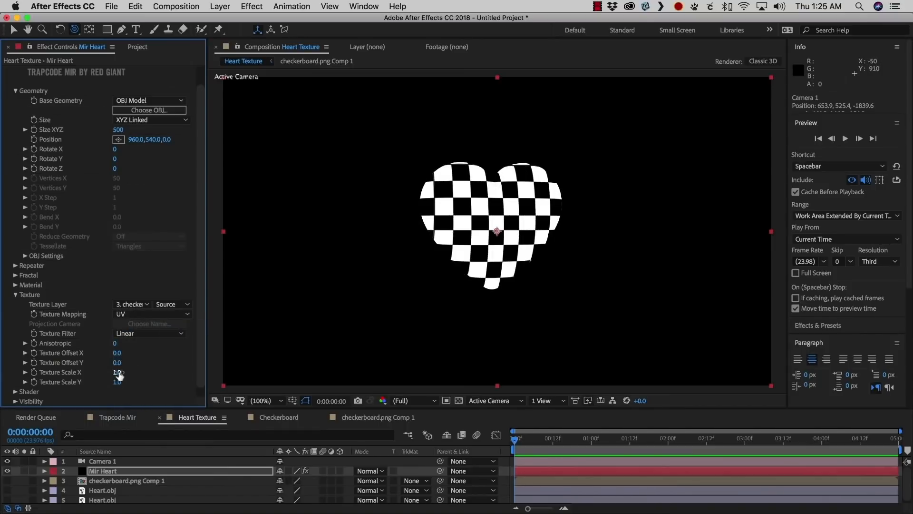
left_click(119, 371)
type("2")
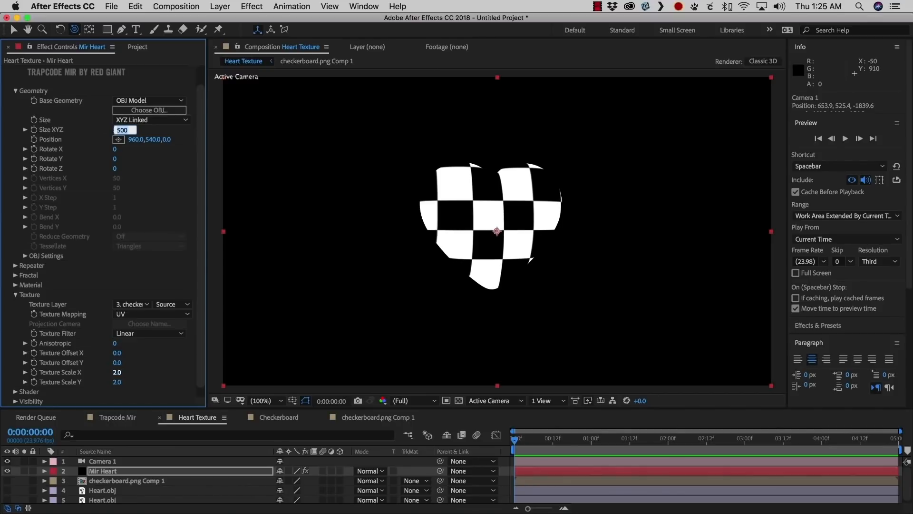
left_click(125, 372)
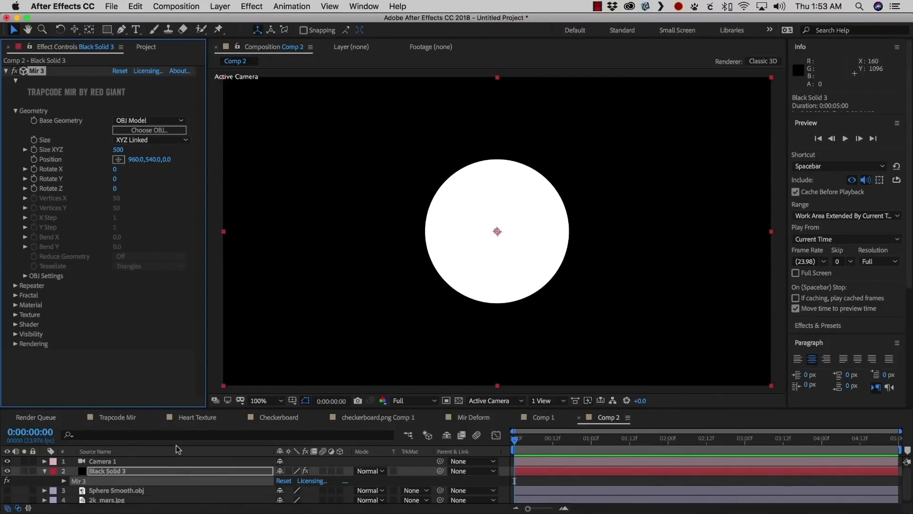
mouse_move(203, 363)
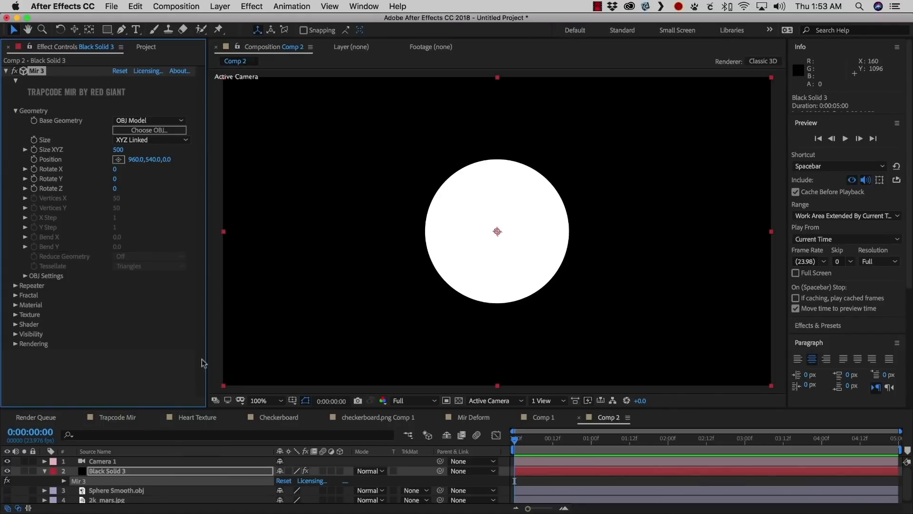
mouse_move(451, 302)
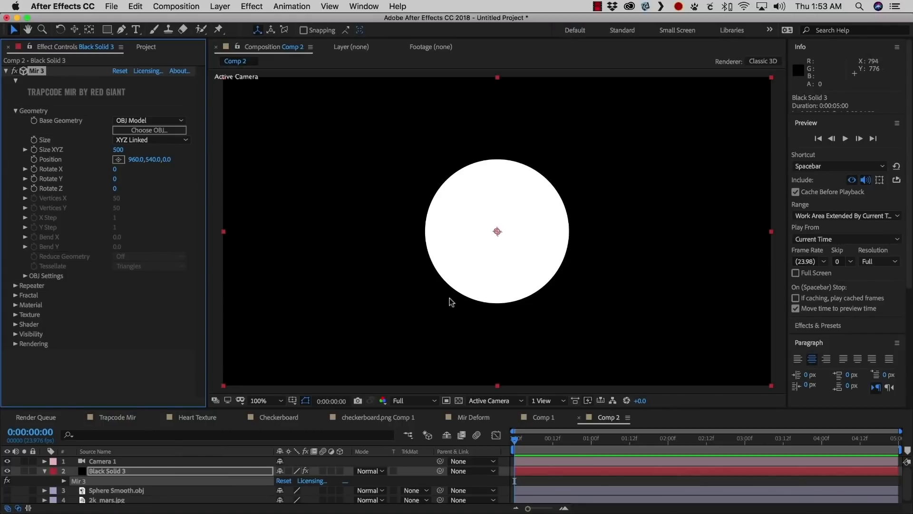
mouse_move(15, 314)
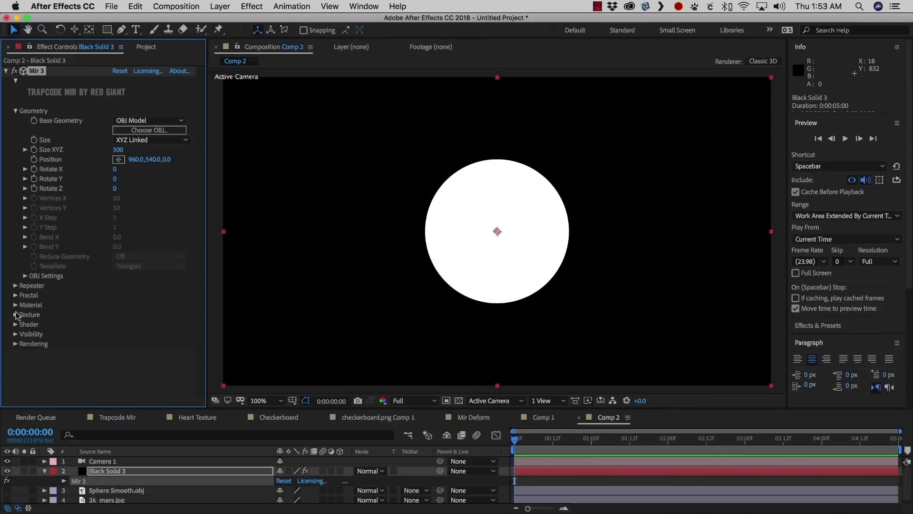
- Texture the sphere with 2k_mars.jpg using Sphere mapping, orbit the planet, then show the Project panel
left_click(14, 314)
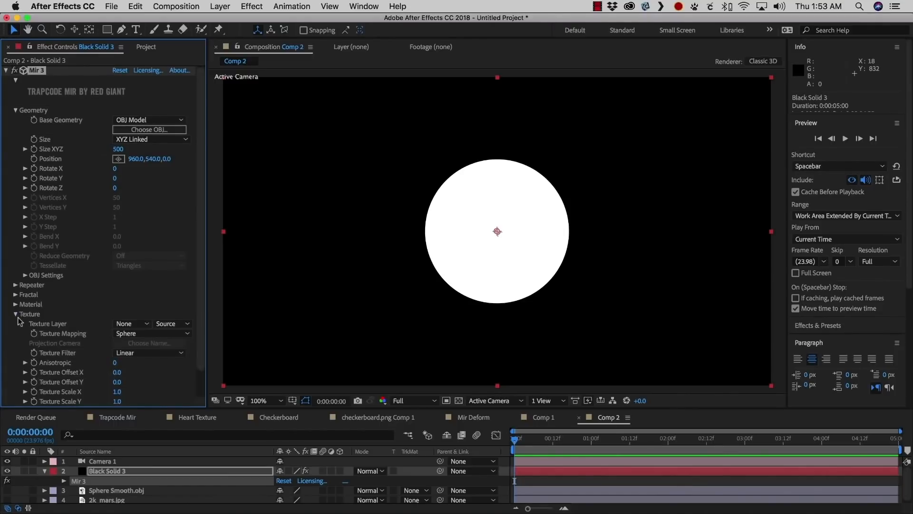
left_click(132, 323)
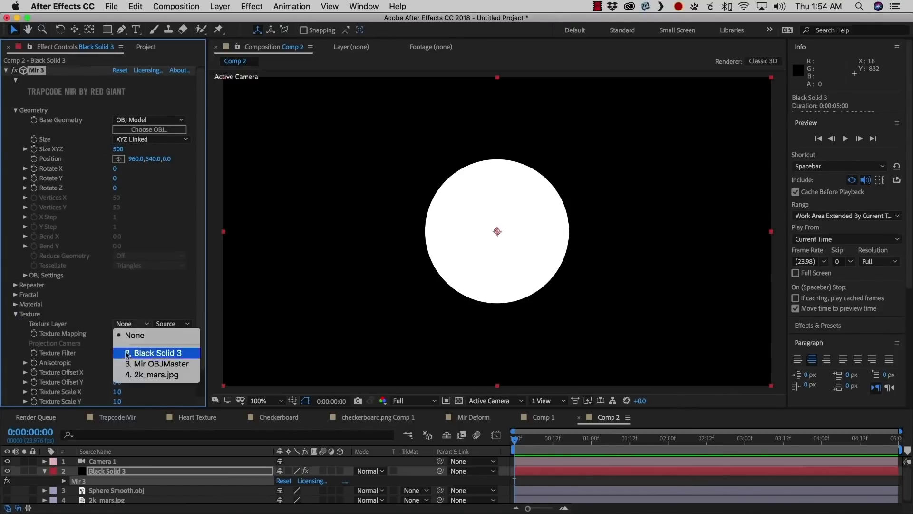
left_click(156, 374)
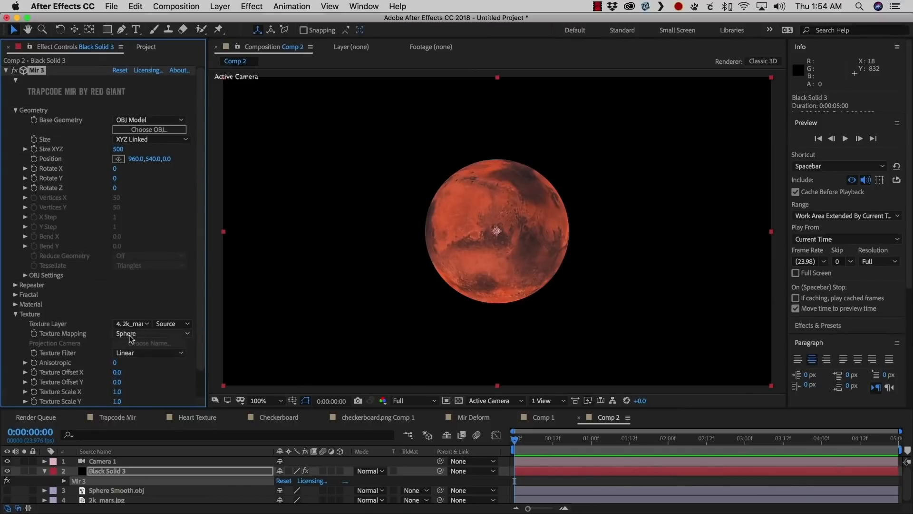
left_click(150, 333)
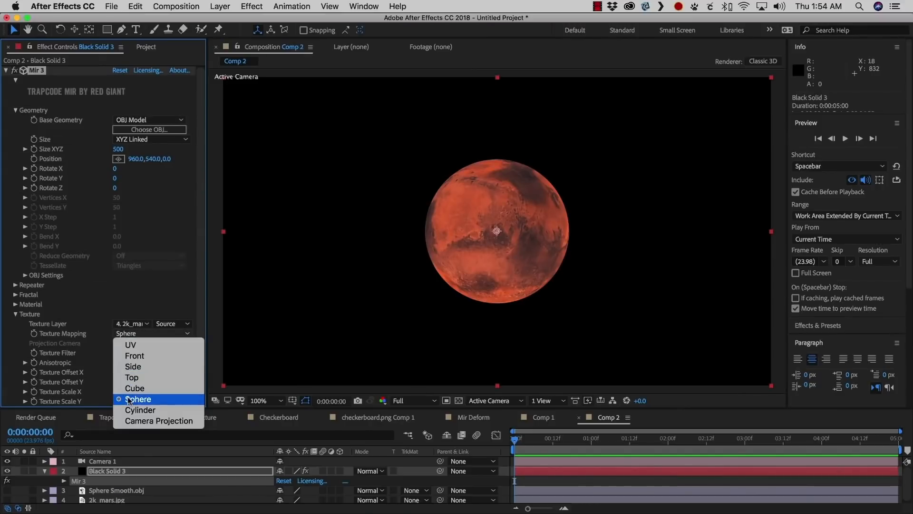
left_click(137, 399)
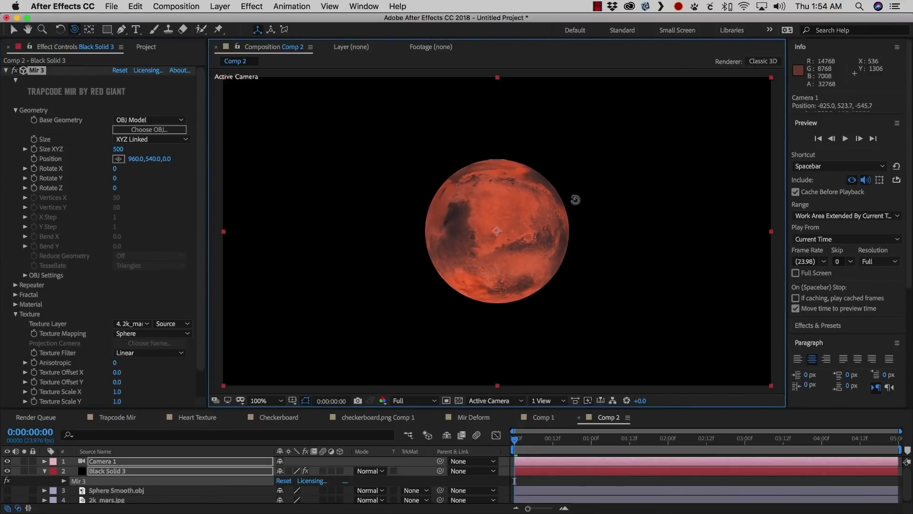
left_click_drag(576, 200, 529, 226)
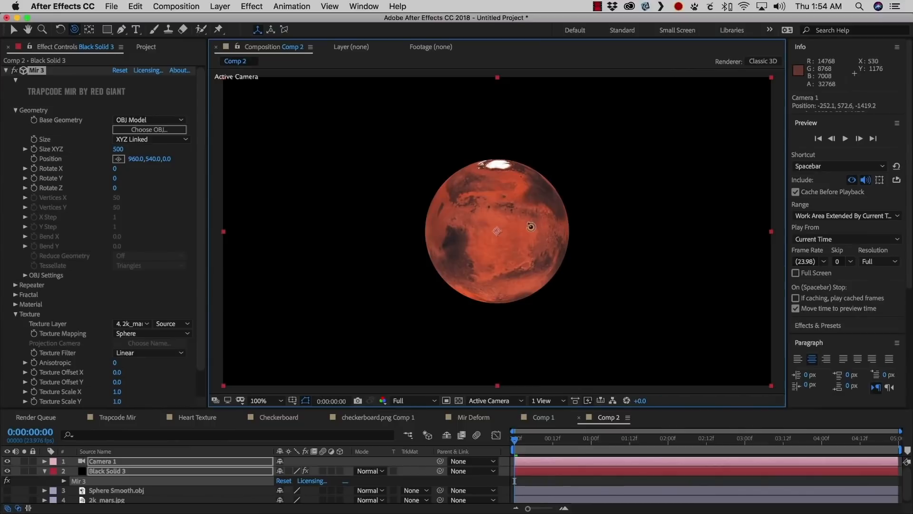
left_click(146, 47)
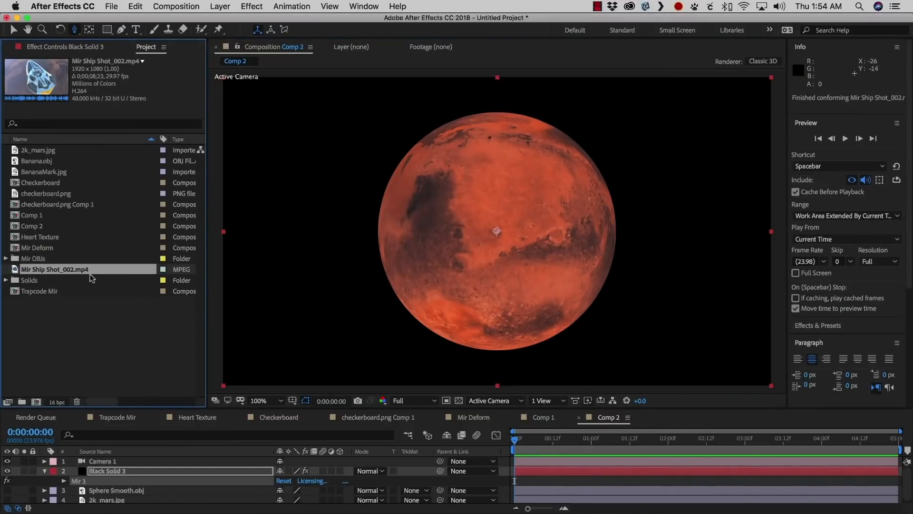
- Double-click Mir Ship Shot_002.mp4 in the Project panel to view it in the Footage viewer
double_click(54, 269)
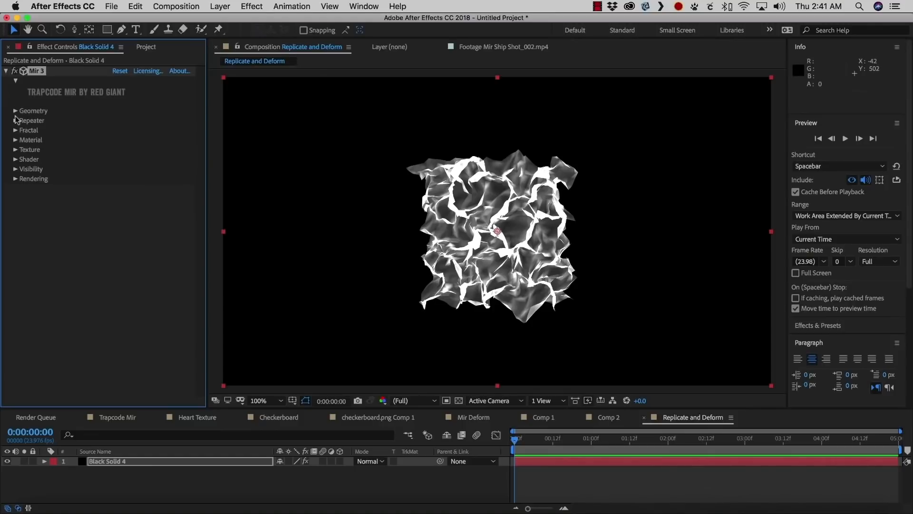
- Replace Mir's geometry with the Sphere Array OBJ model from the model library
left_click(34, 111)
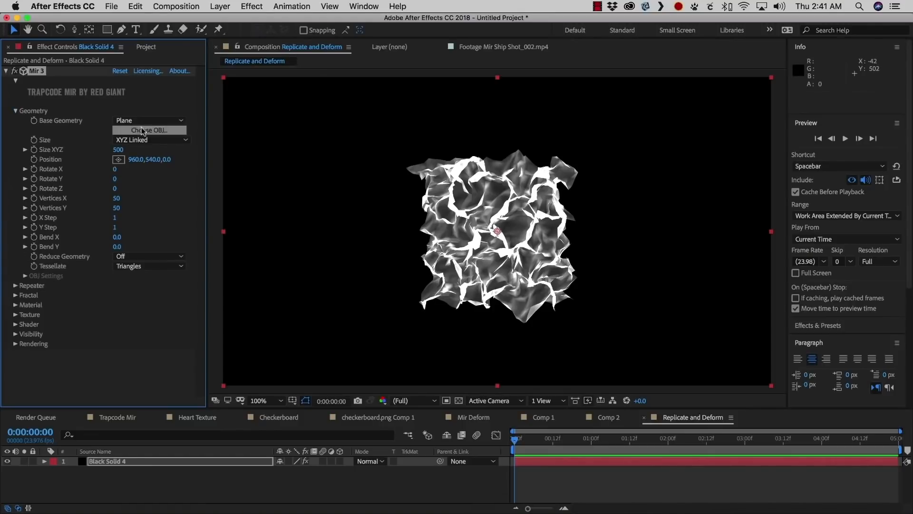
left_click(149, 129)
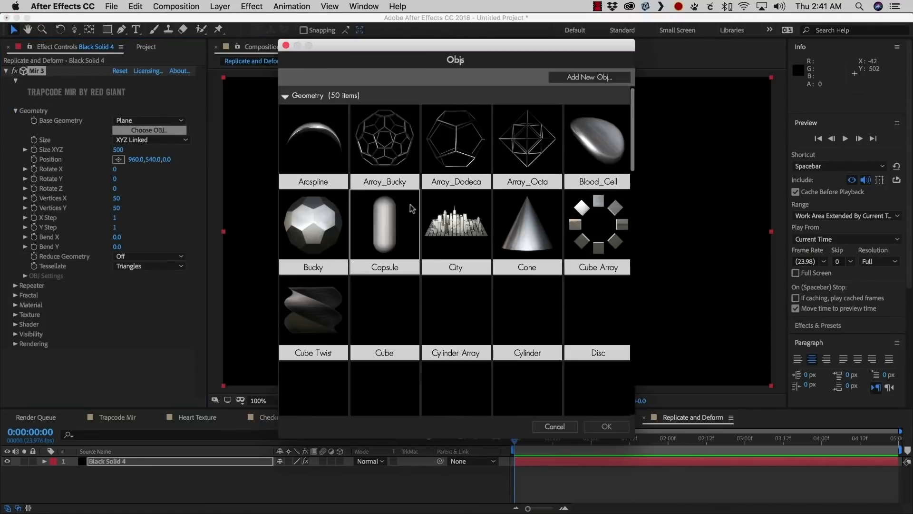
scroll("down", 3)
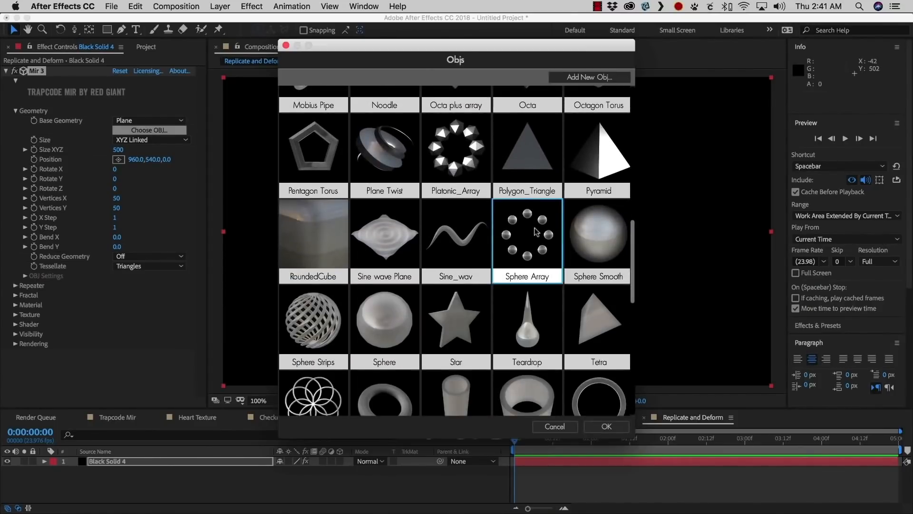
left_click(605, 426)
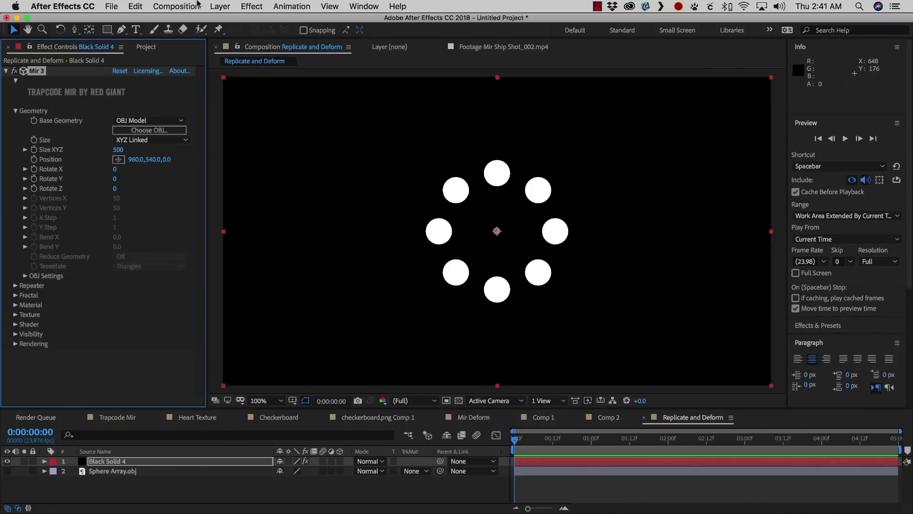
- Add a point light via Layer > New > Light and reselect the Mir solid
left_click(220, 6)
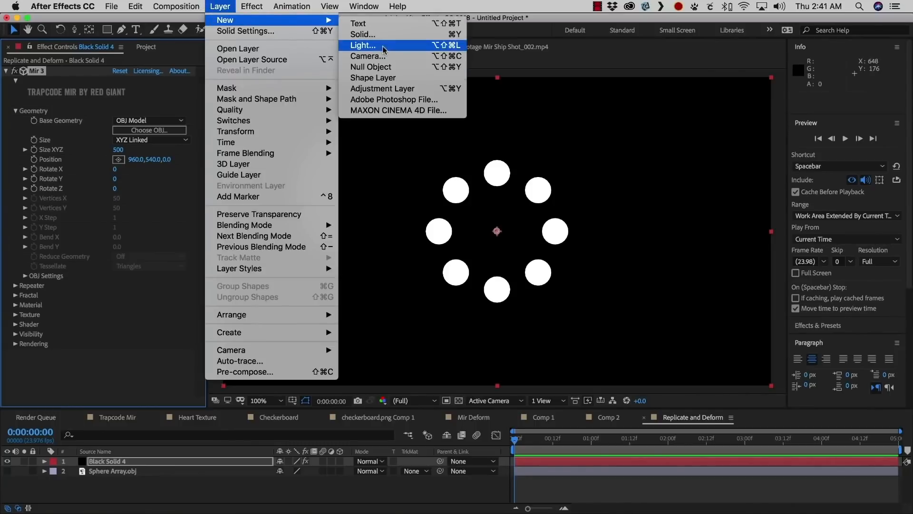
left_click(363, 45)
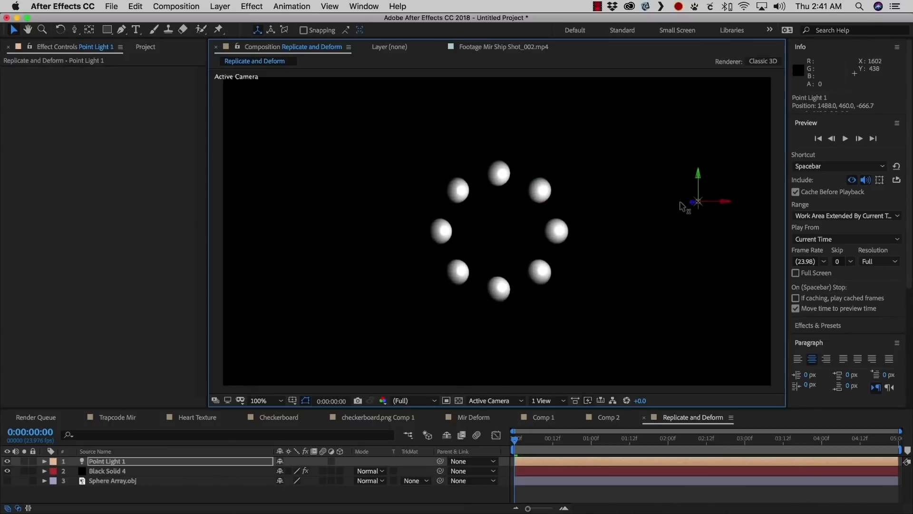
left_click(107, 471)
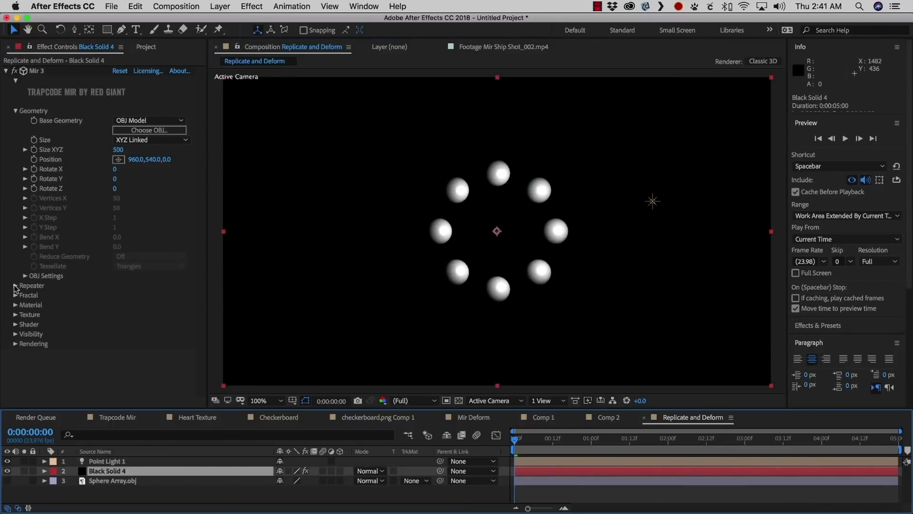
- Set Rotate X to 90 and tune the repeater's instances, R Rotate and R Translate
left_click(16, 286)
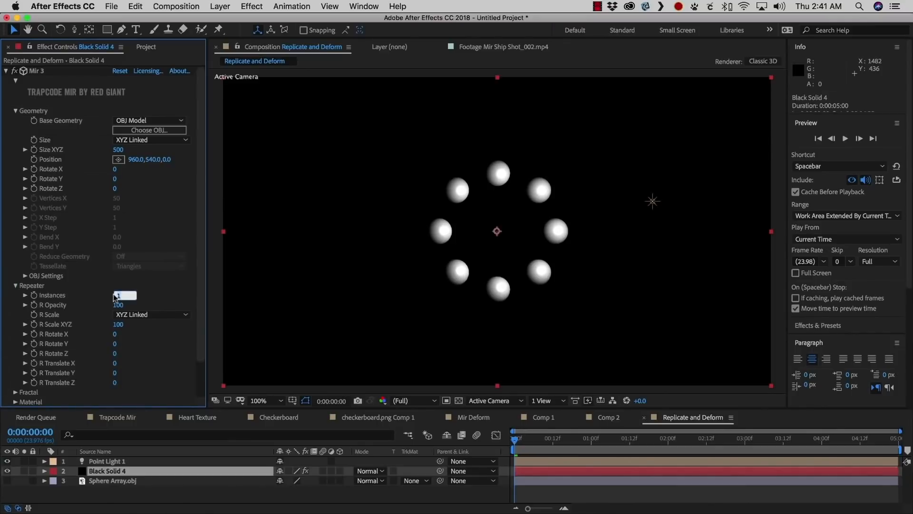
type("10")
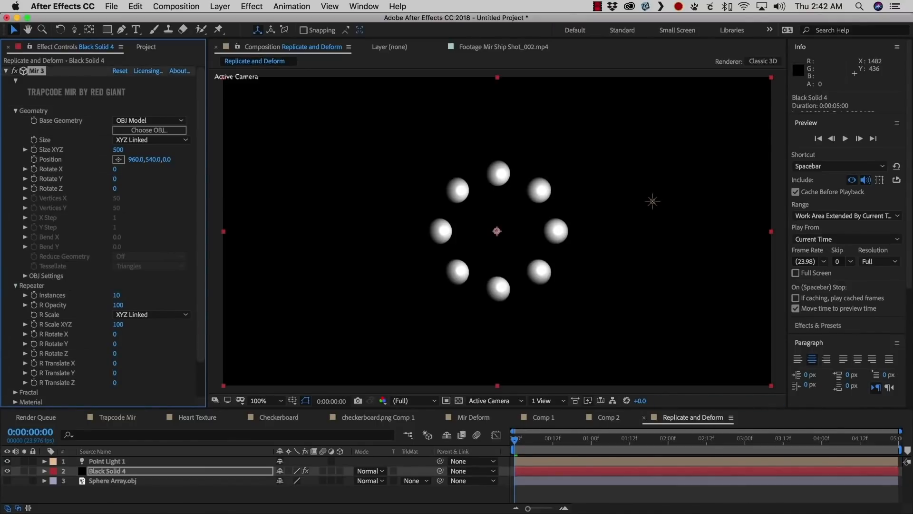
left_click(122, 169)
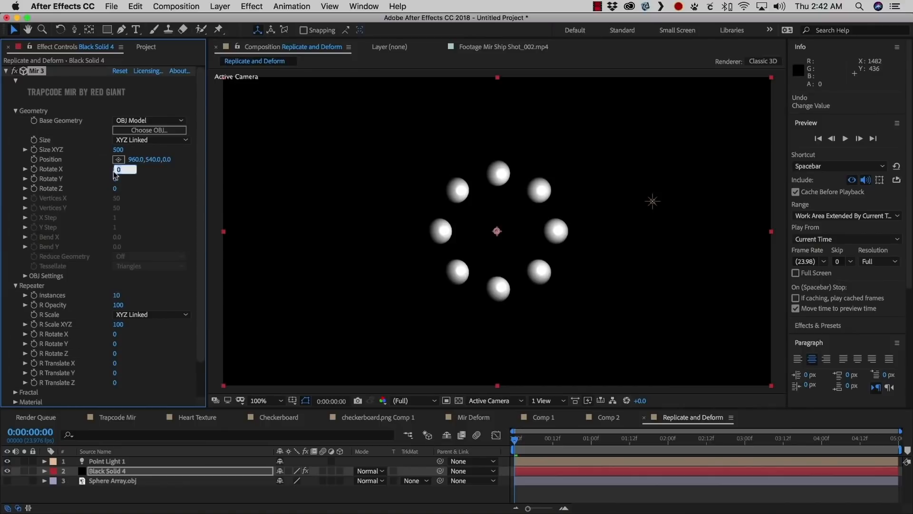
type("90")
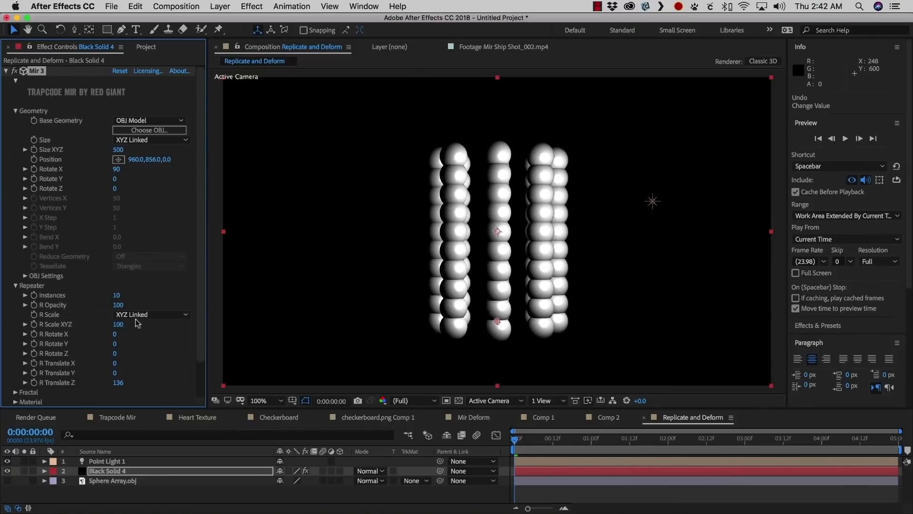
left_click_drag(114, 334, 122, 333)
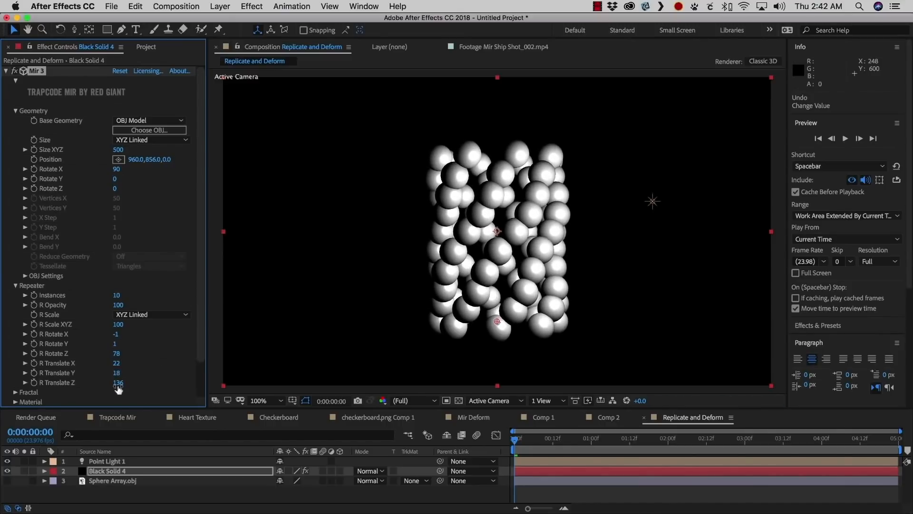
left_click_drag(117, 382, 137, 383)
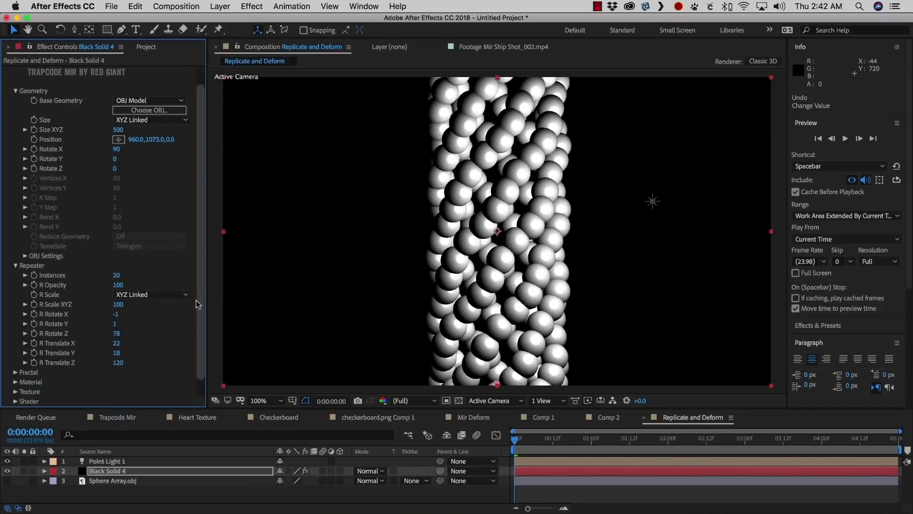
- Adjust the tube's Mir fractal settings and give Evolution the expression time*50
scroll("down", 3)
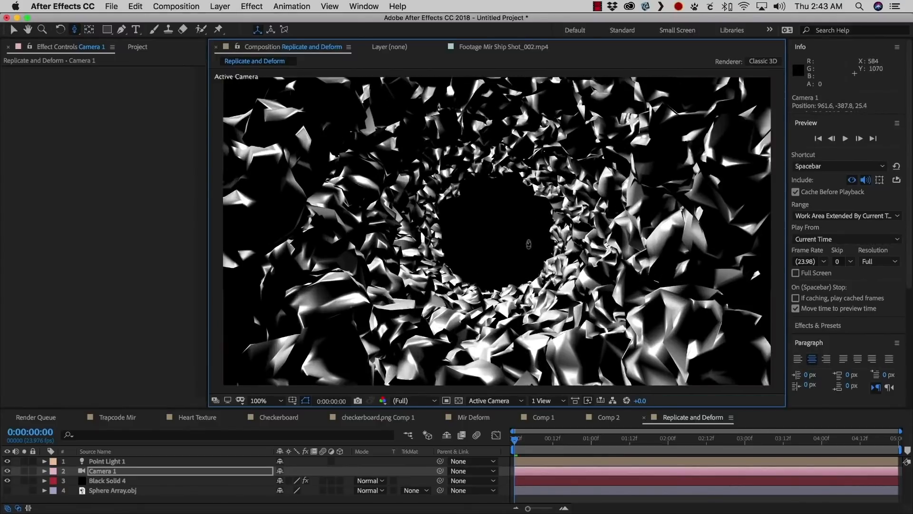
left_click(107, 480)
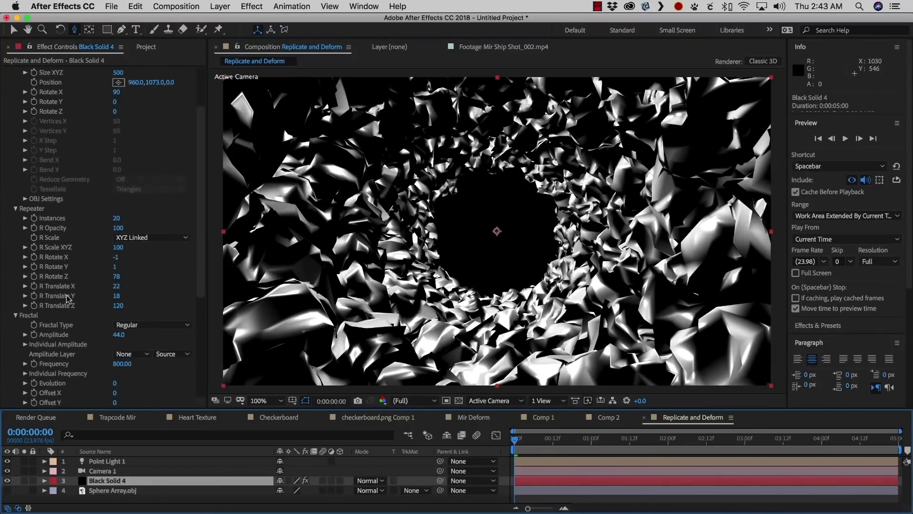
scroll("down", 3)
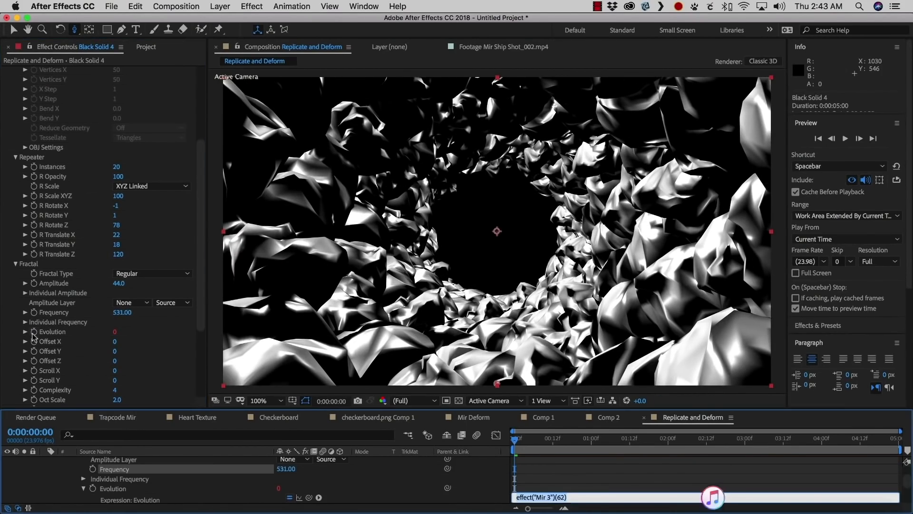
type("time")
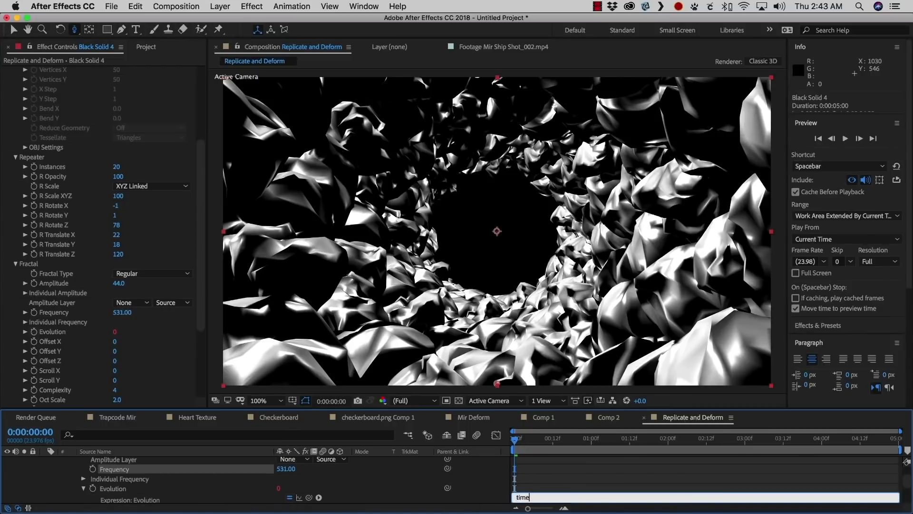
type("*50")
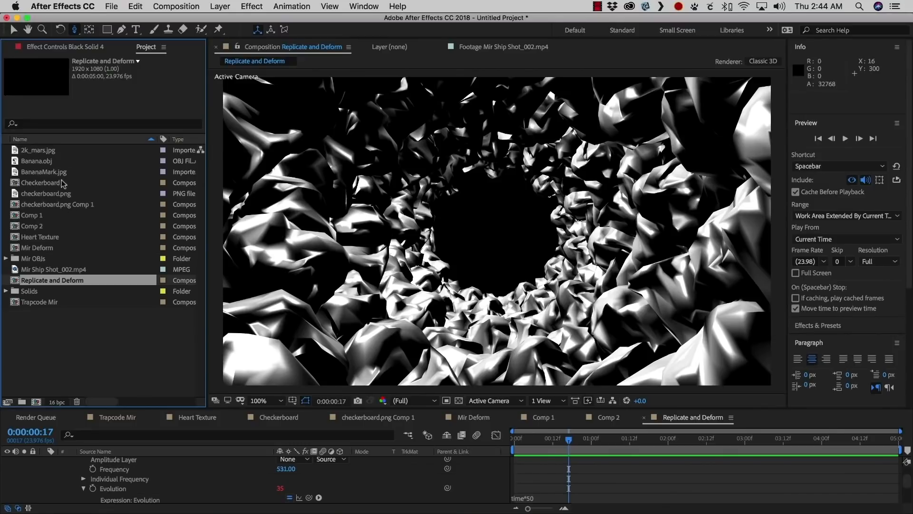
mouse_move(55, 343)
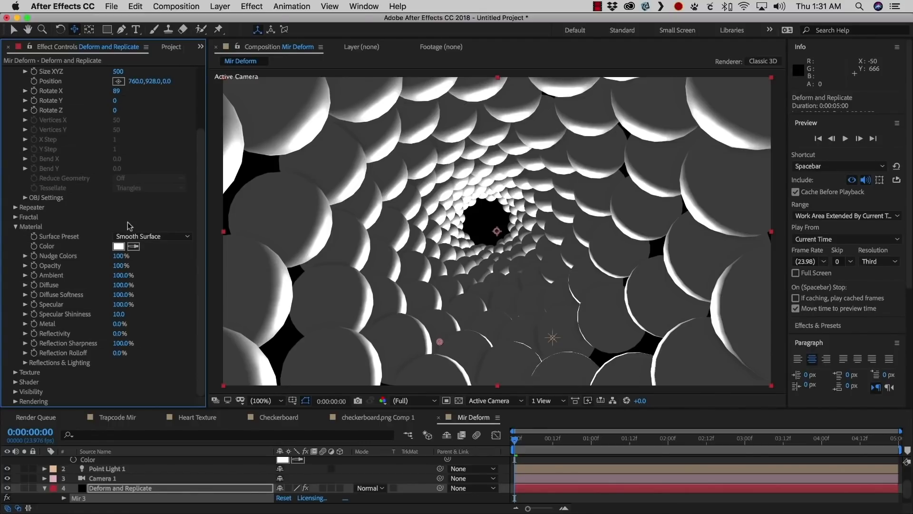
mouse_move(107, 223)
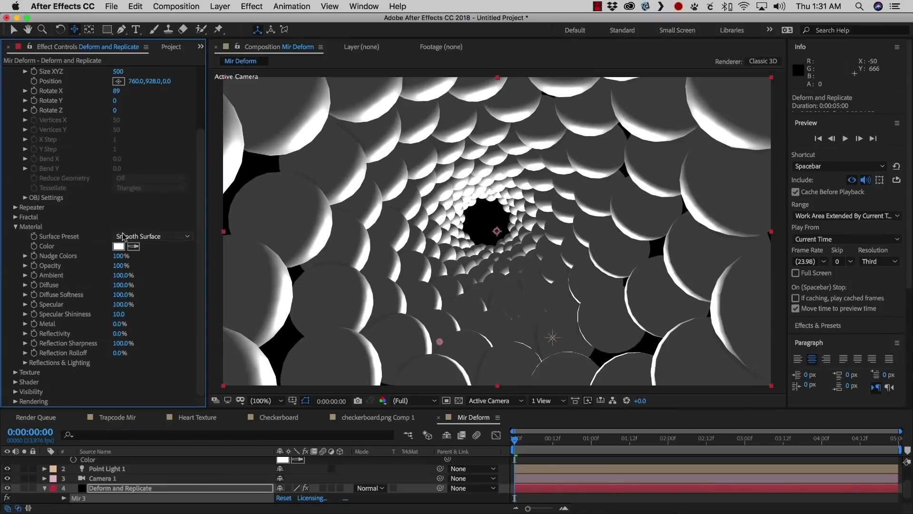
mouse_move(132, 240)
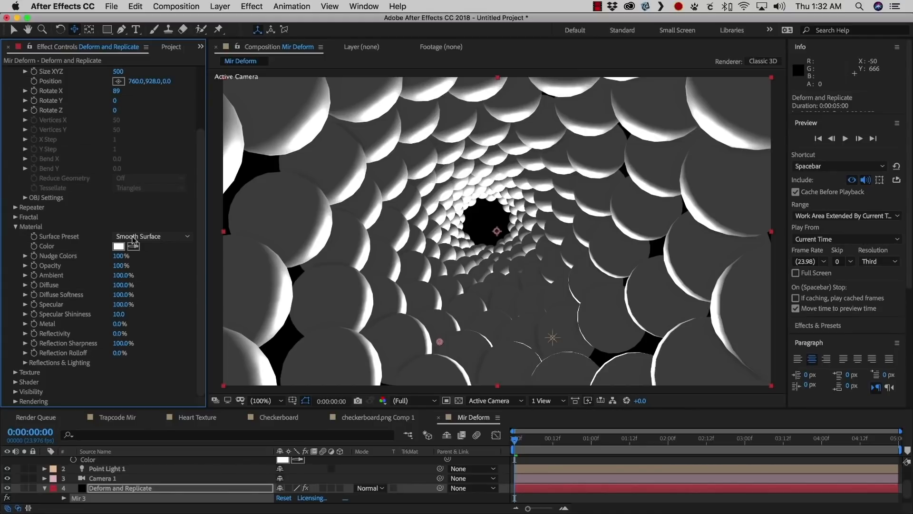
- Try the Wireframe, Plastic and Mirrored Metal surface presets on the spheres
left_click(151, 236)
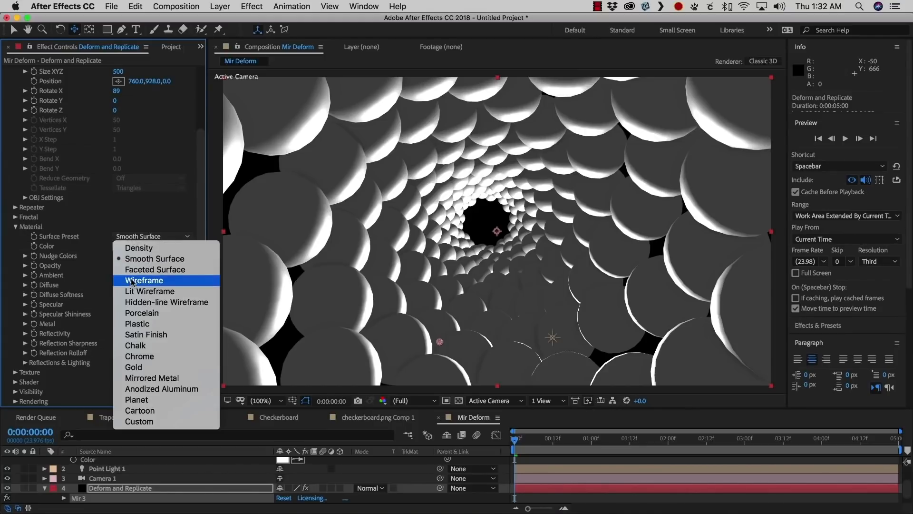
left_click(144, 281)
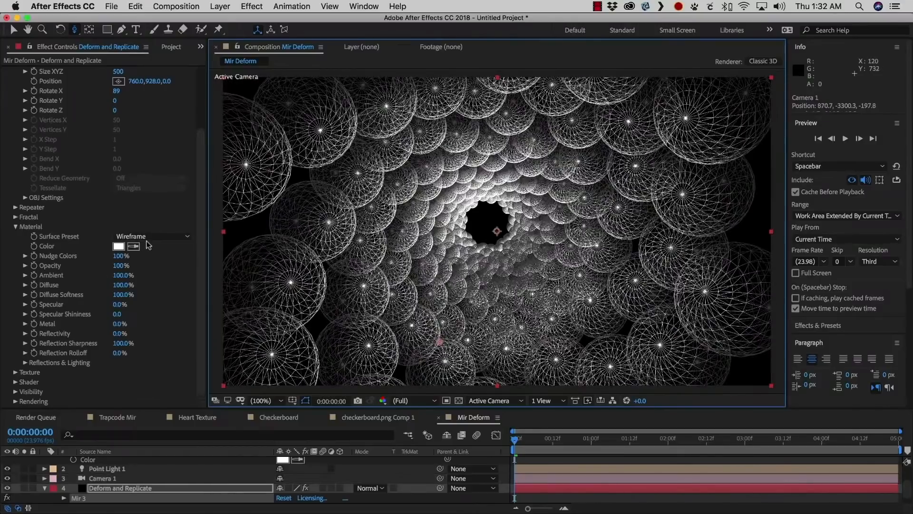
left_click(152, 236)
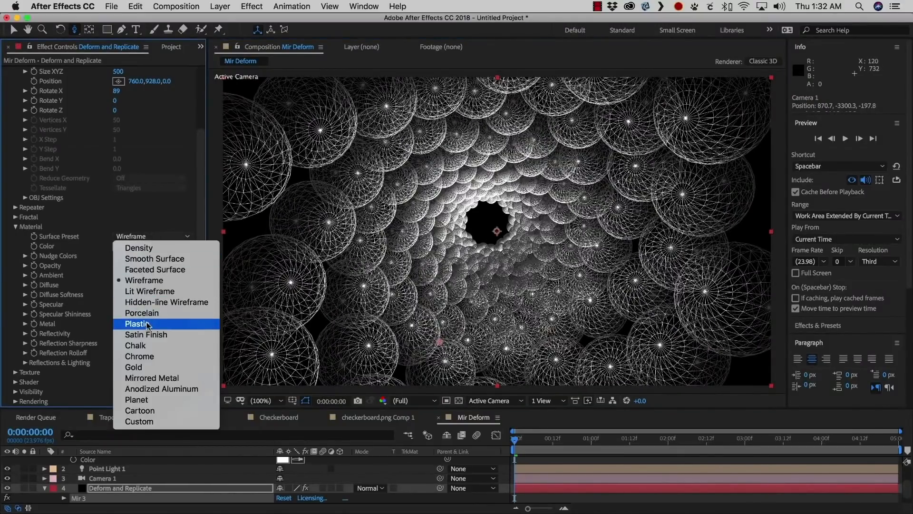
left_click(138, 323)
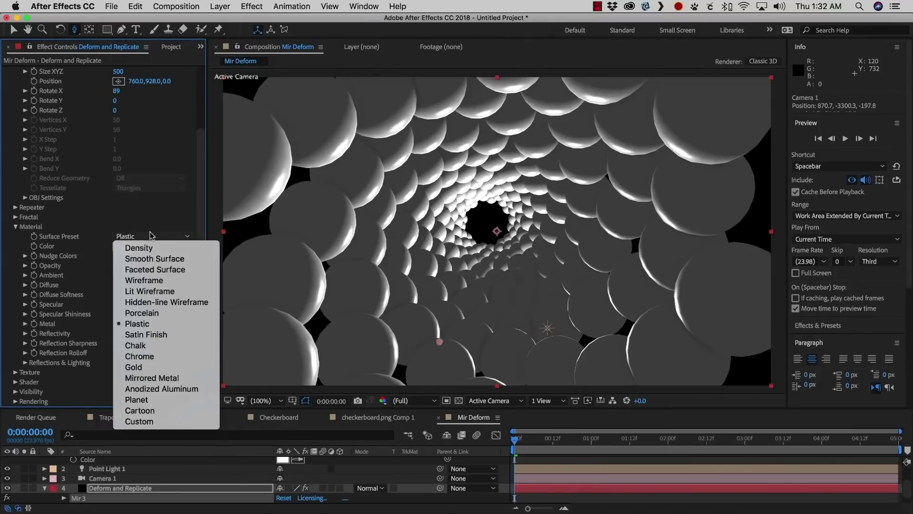
left_click(151, 377)
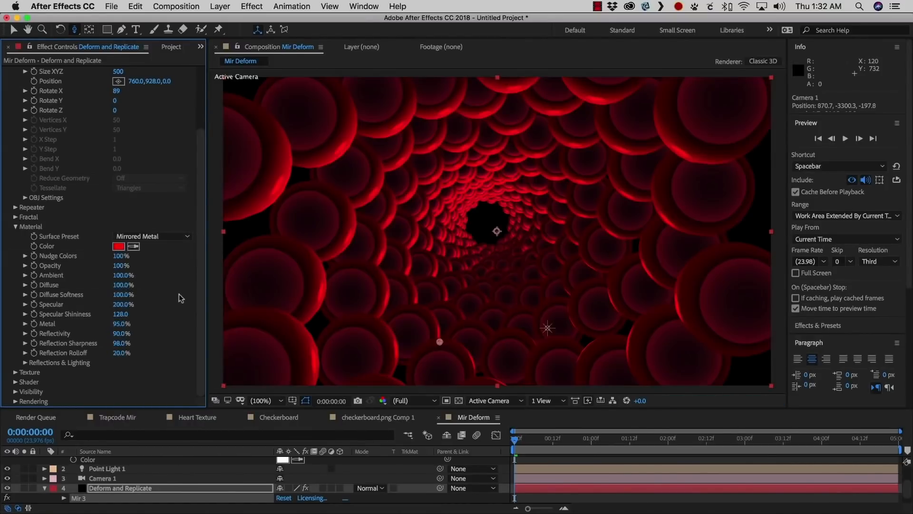
- Apply the Anodized Aluminum preset and colour the spheres bright green
left_click(151, 236)
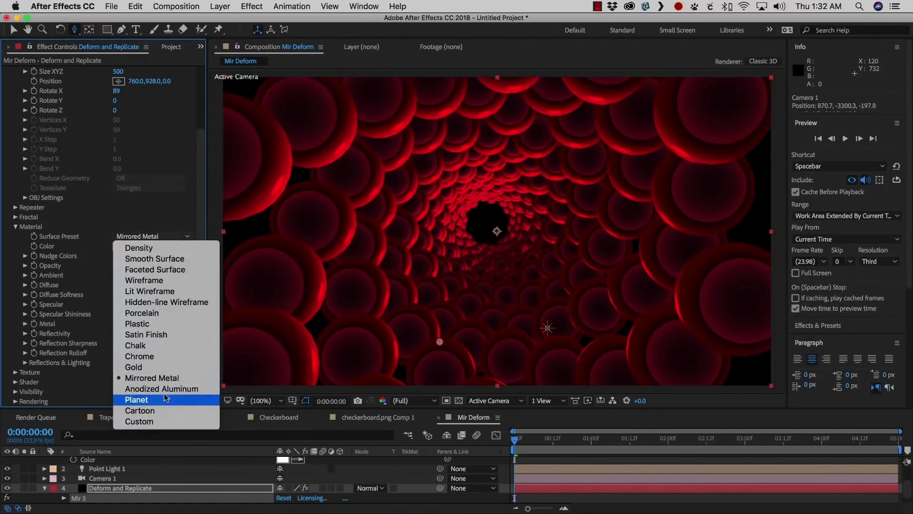
left_click(161, 388)
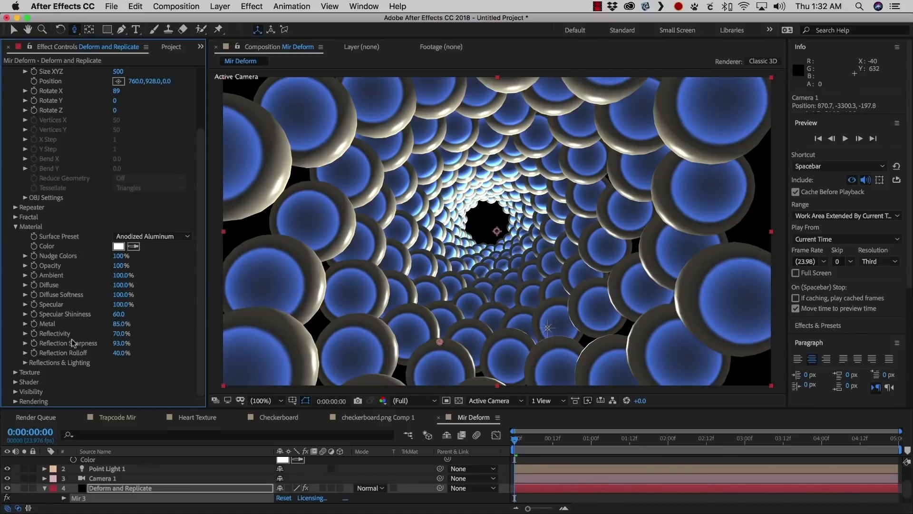
mouse_move(108, 278)
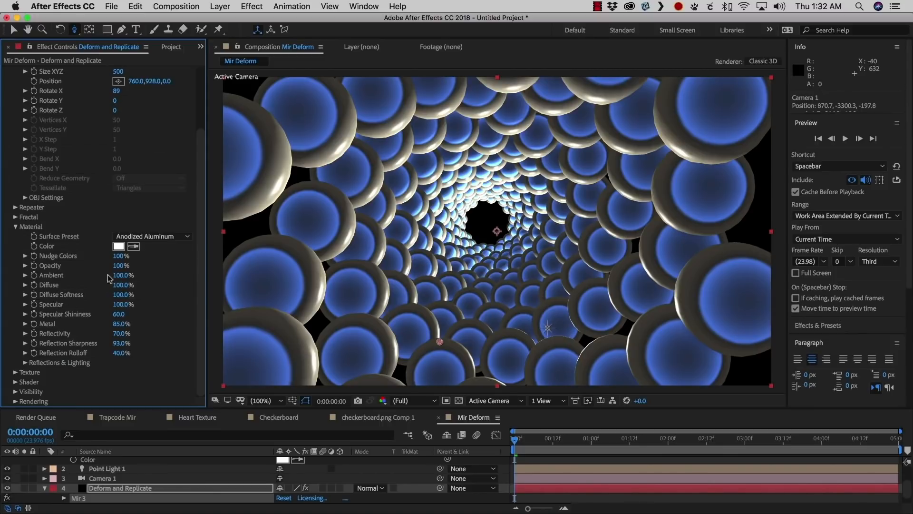
left_click(118, 246)
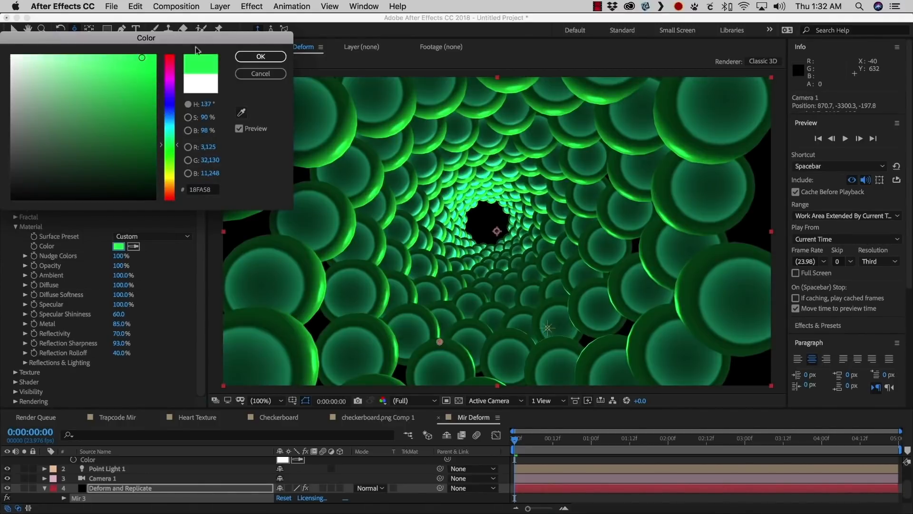
left_click(259, 57)
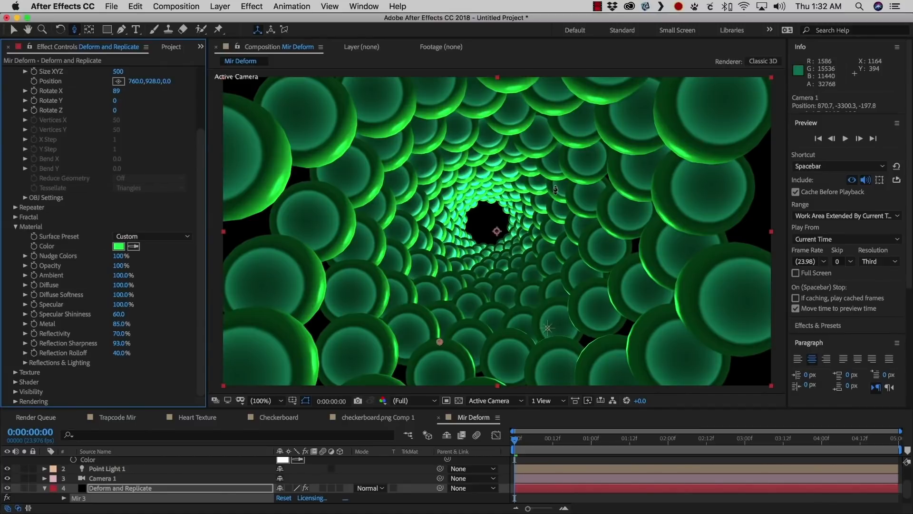
left_click(152, 236)
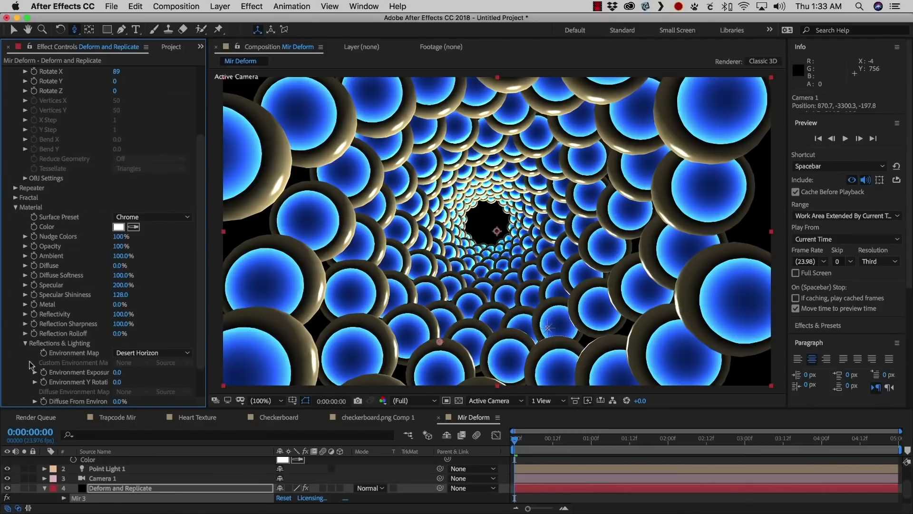
mouse_move(72, 358)
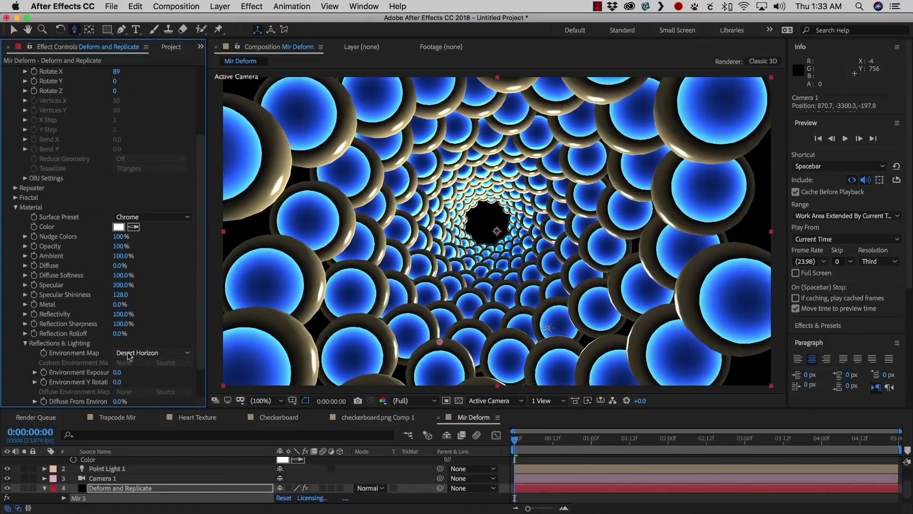
- Change the Environment Map from Desert Horizon to Church Interior
left_click(152, 353)
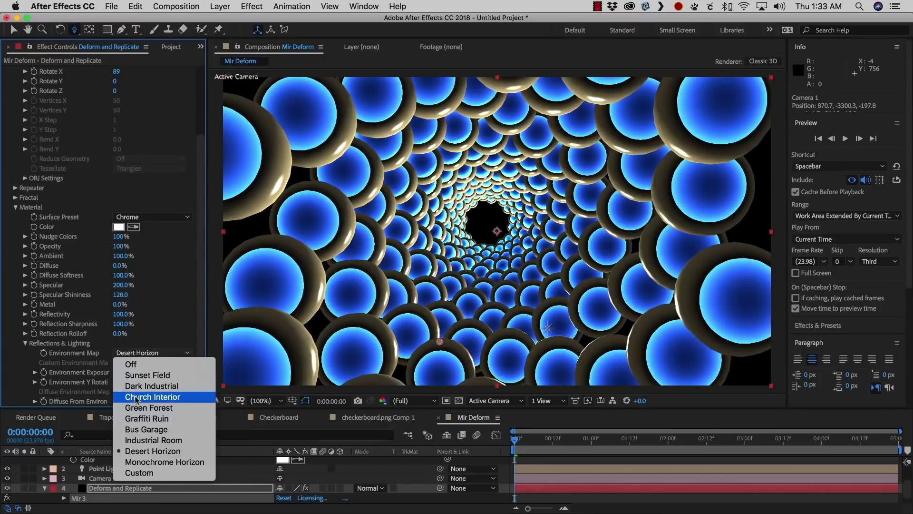
left_click(152, 396)
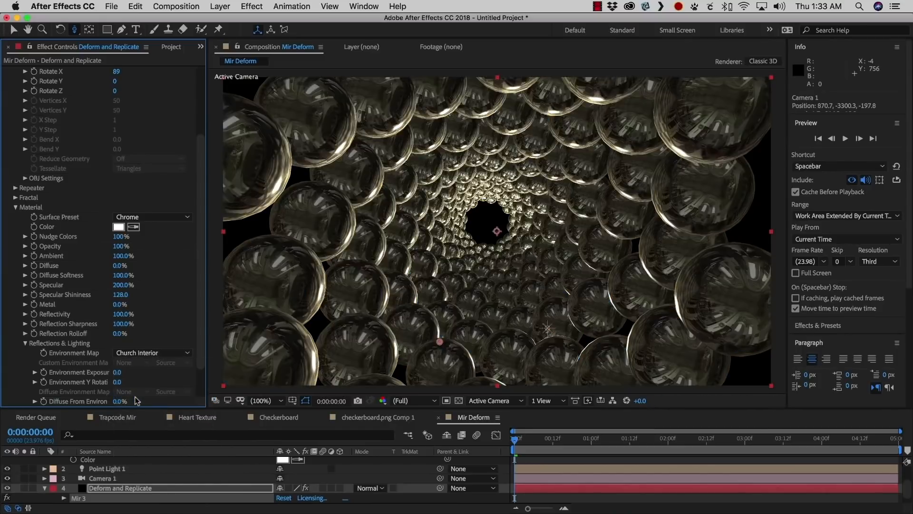